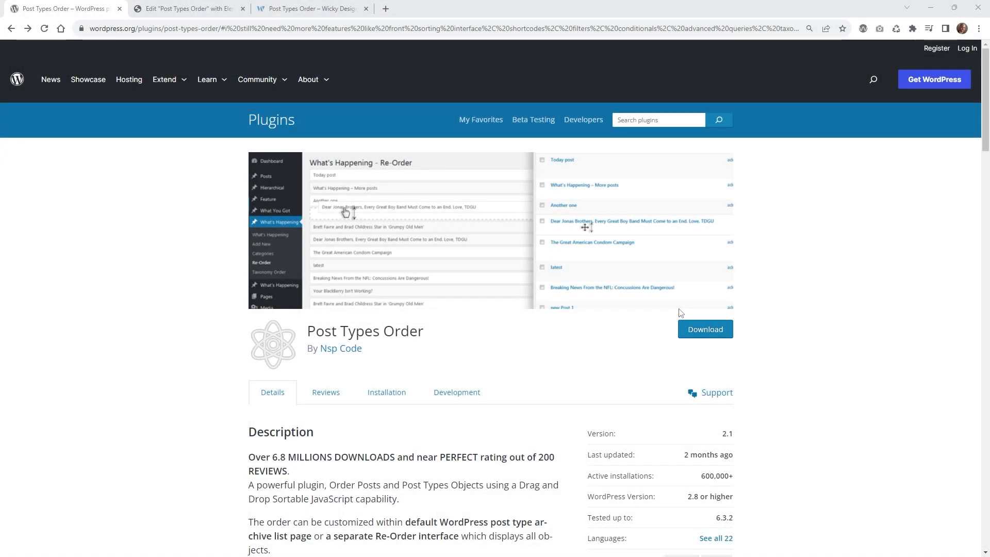
pyautogui.moveTo(688, 341)
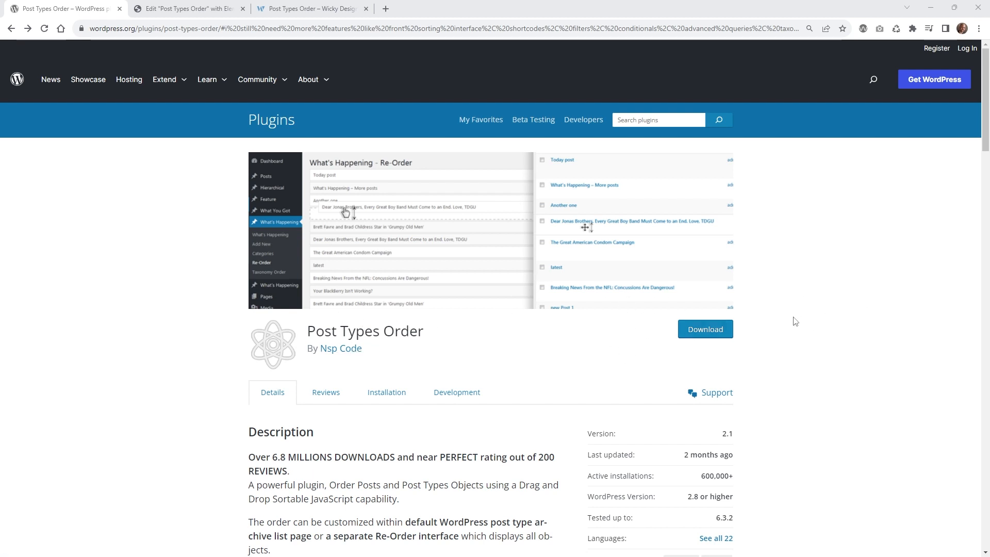
pyautogui.moveTo(806, 319)
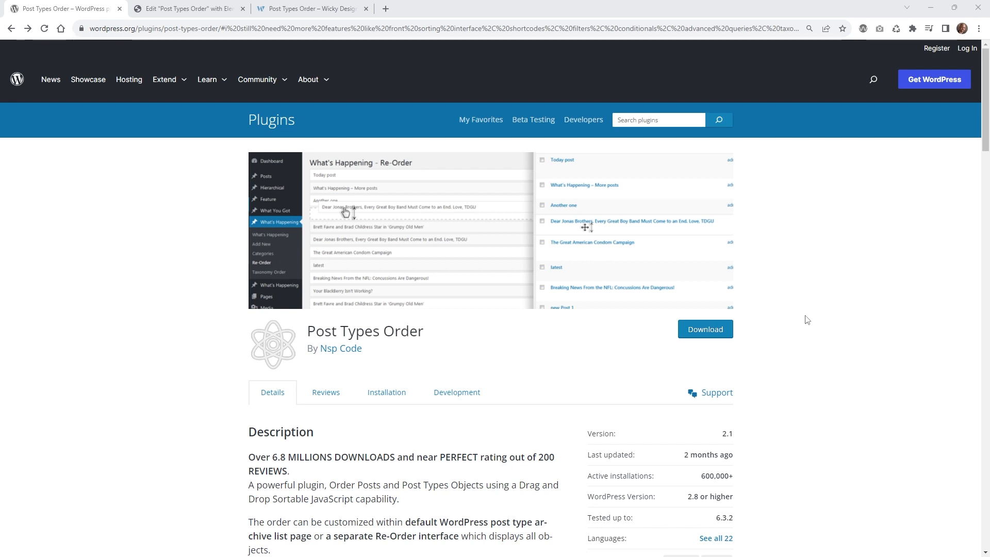
pyautogui.moveTo(798, 373)
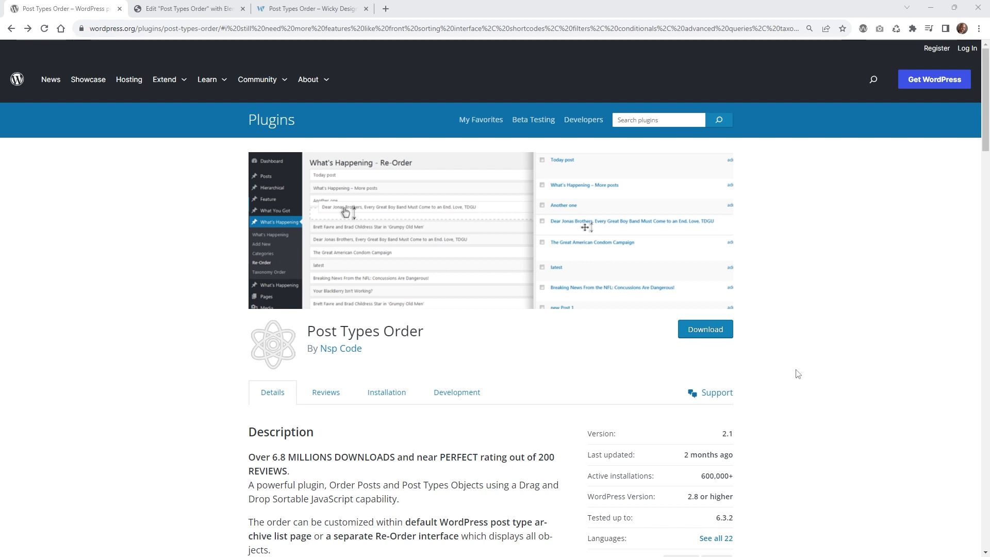
pyautogui.moveTo(761, 345)
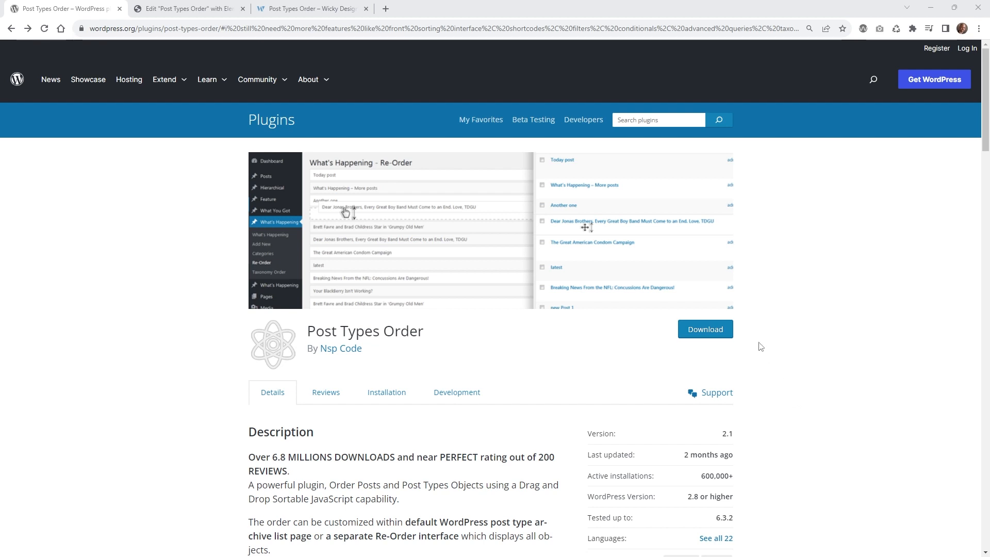
pyautogui.moveTo(764, 346)
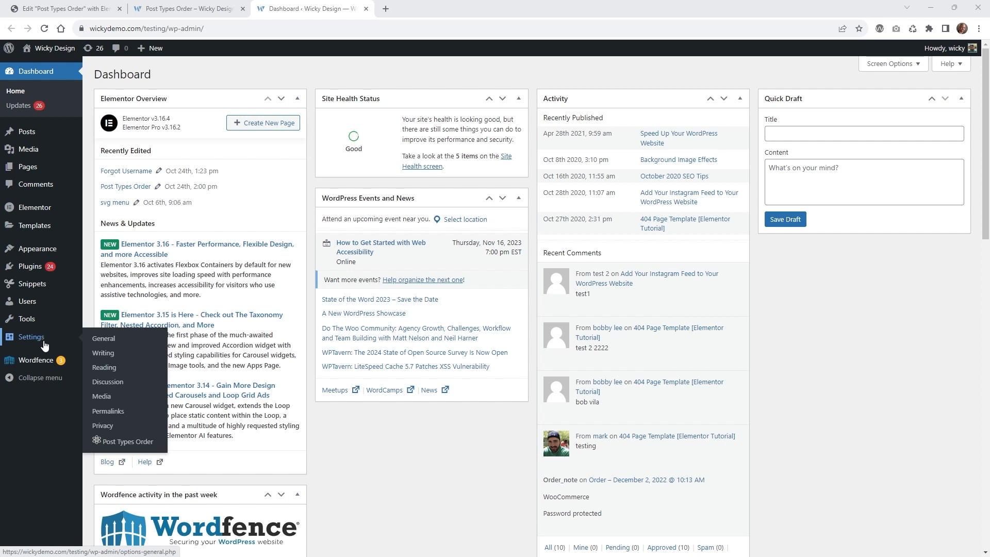
pyautogui.moveTo(20, 342)
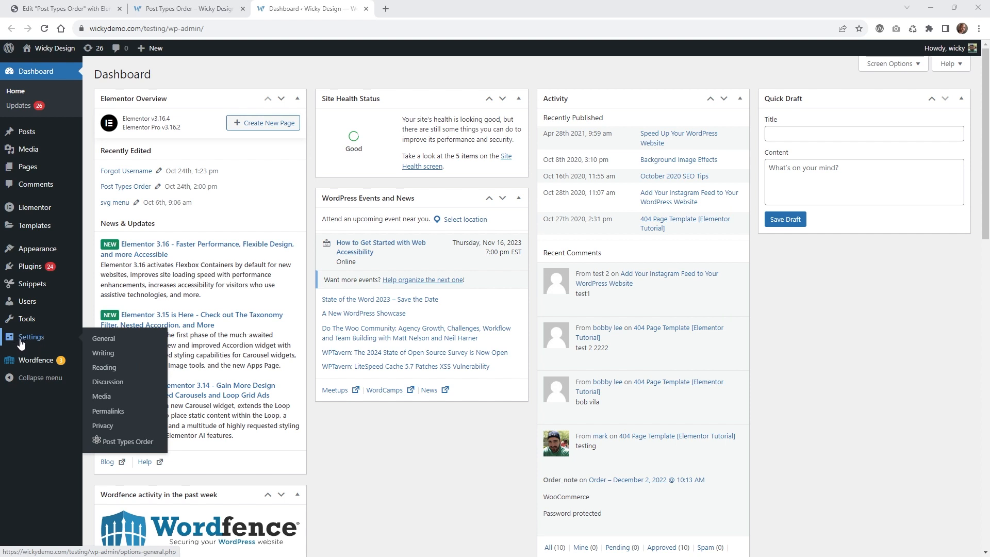
pyautogui.moveTo(101, 396)
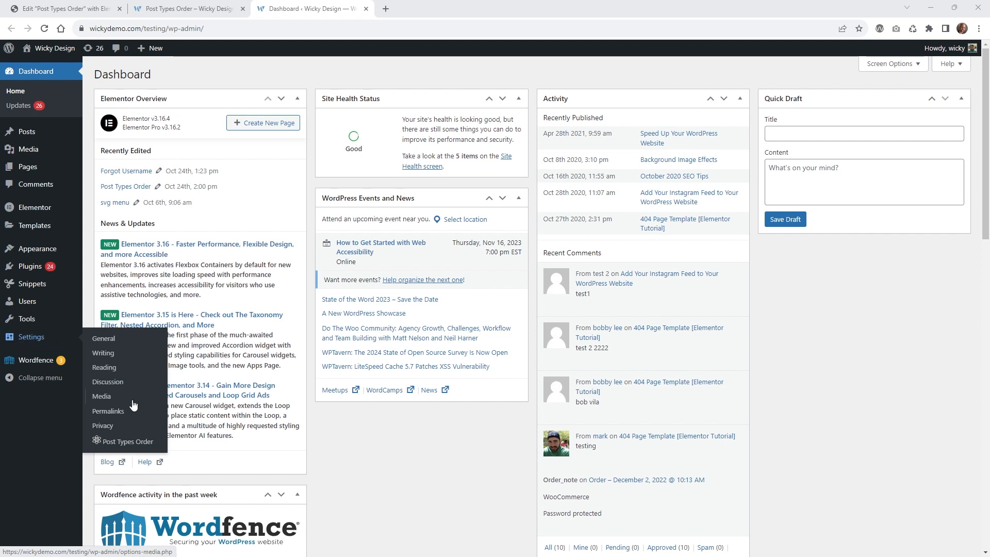
pyautogui.moveTo(125, 441)
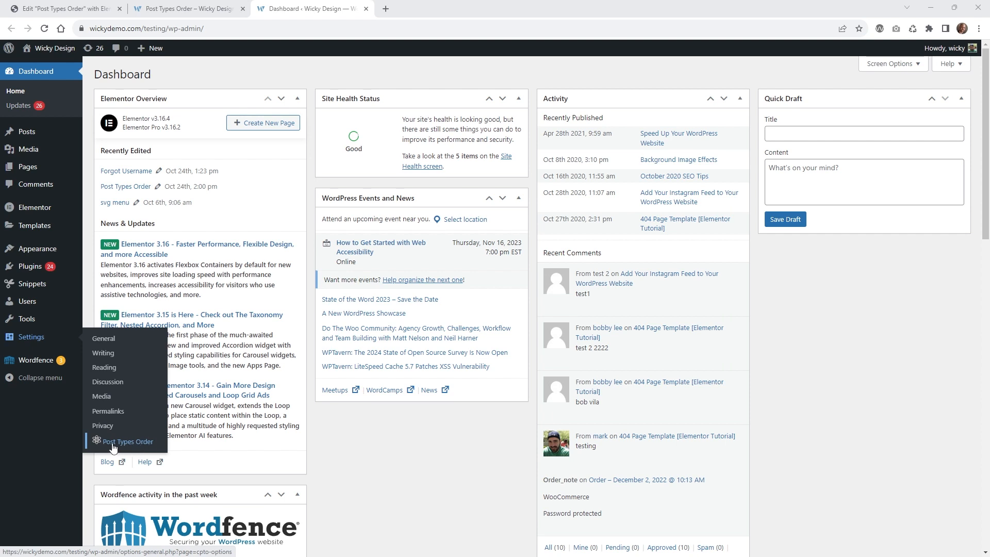
# Open the Post Types Order settings and keep the Post re-order interface set to Show
pyautogui.click(126, 441)
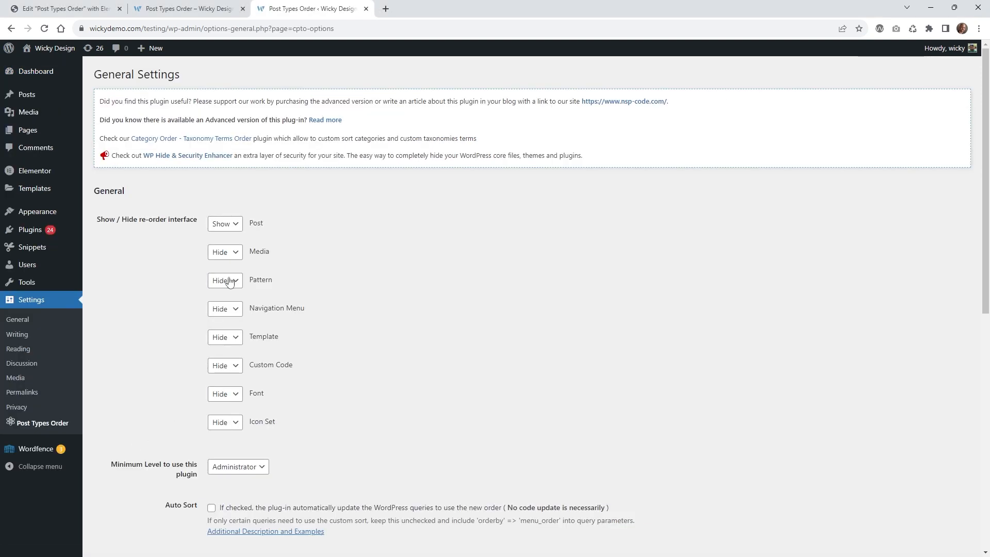
pyautogui.moveTo(501, 262)
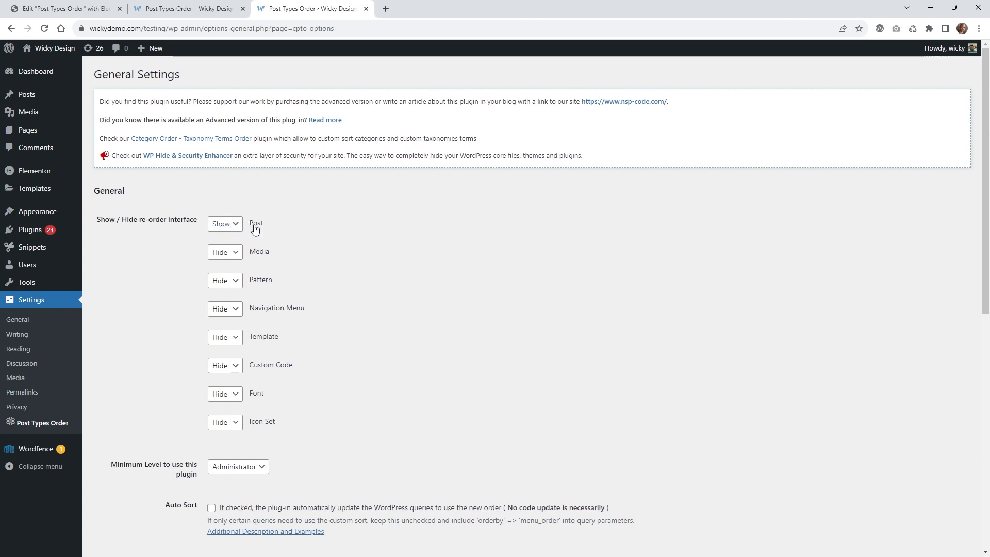
pyautogui.moveTo(219, 345)
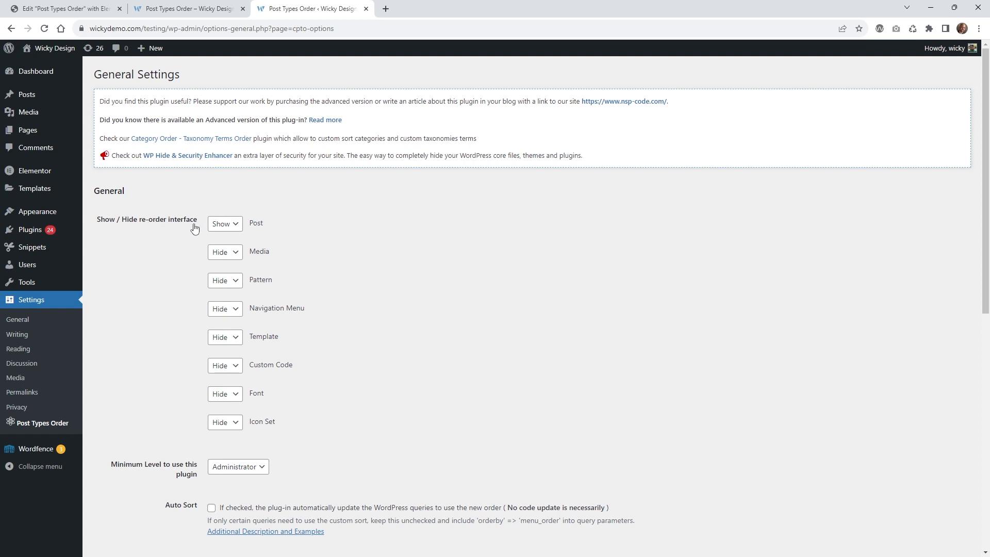
pyautogui.click(224, 223)
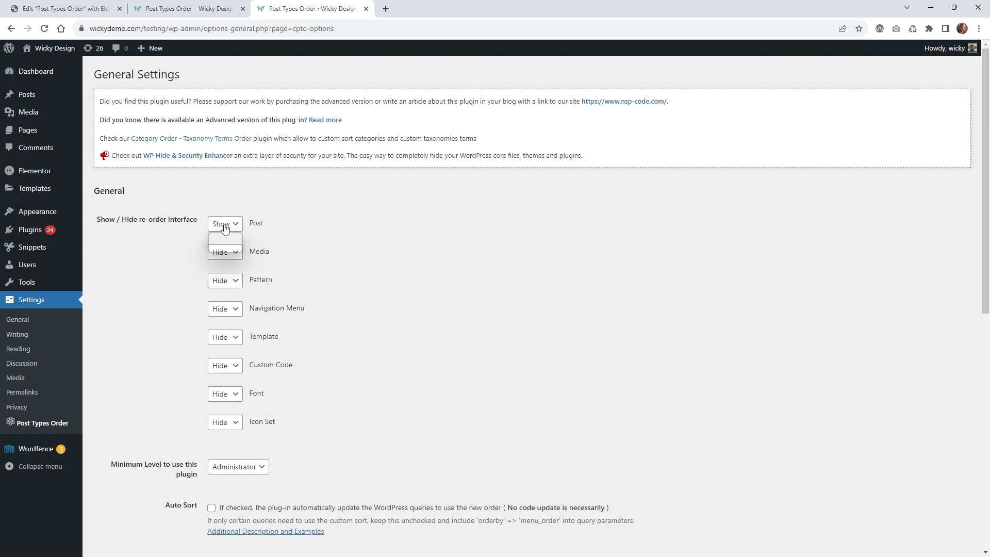
pyautogui.click(225, 223)
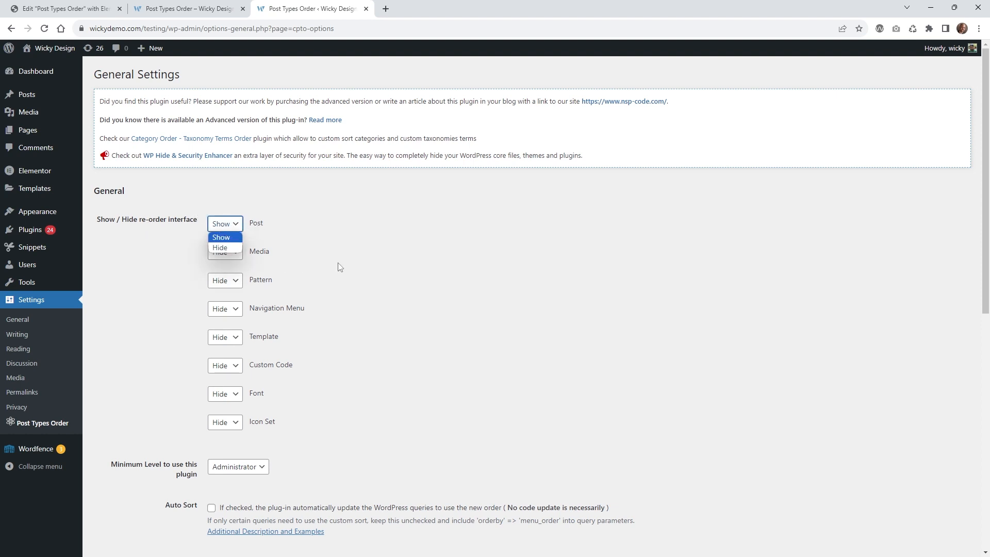
pyautogui.click(225, 223)
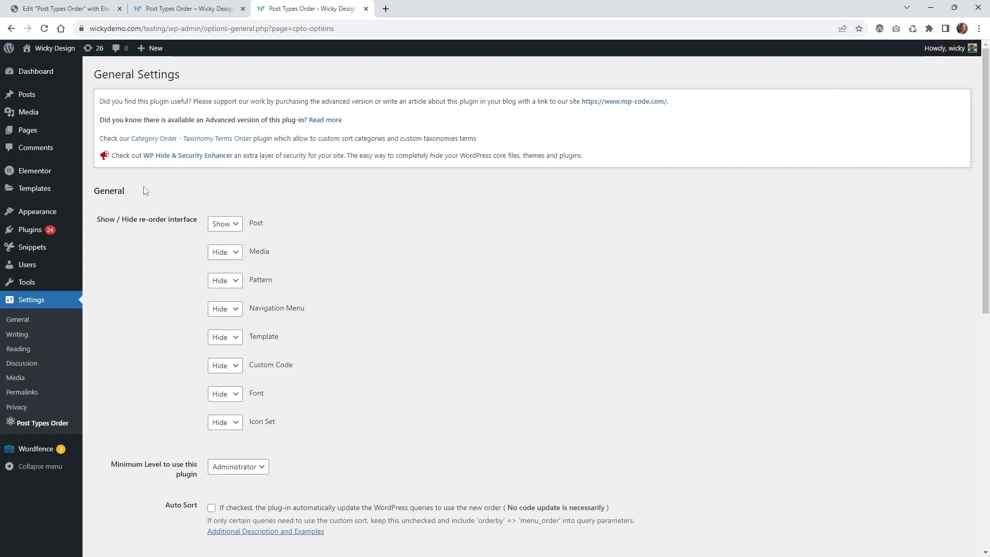
pyautogui.moveTo(28, 94)
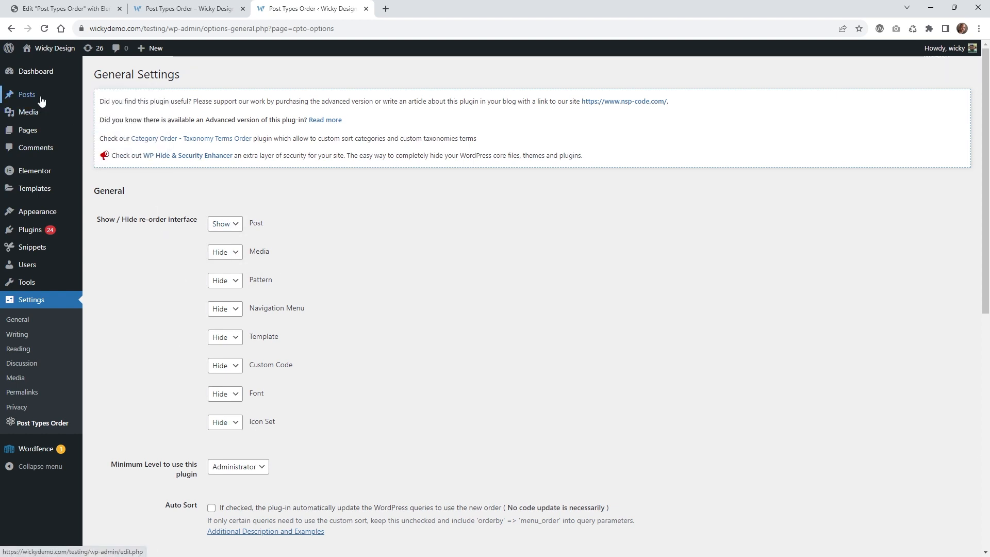
pyautogui.moveTo(26, 94)
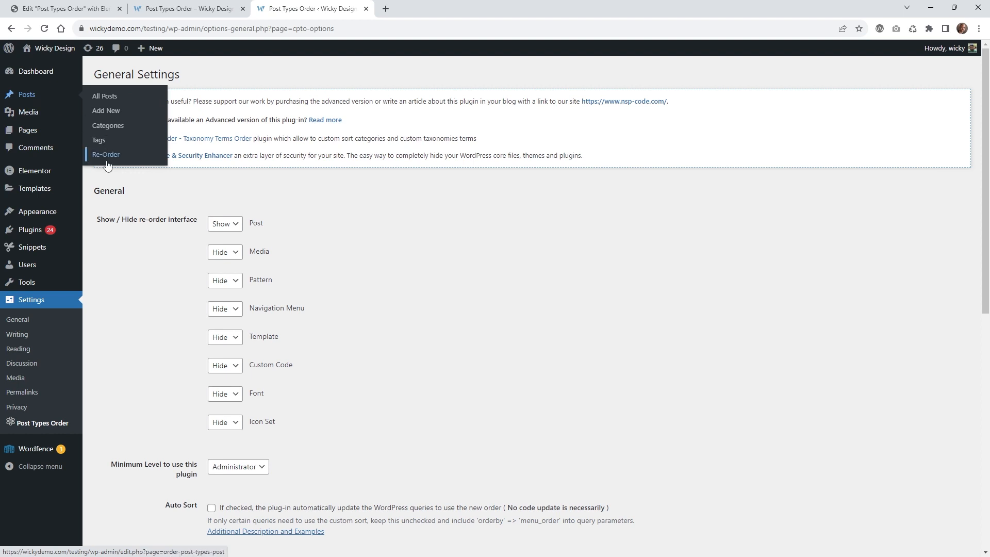
# Drag '404 Page Template' and 'September 2020 SEO Tips' to the top of Posts > Re-Order, then scroll to Update
pyautogui.click(106, 154)
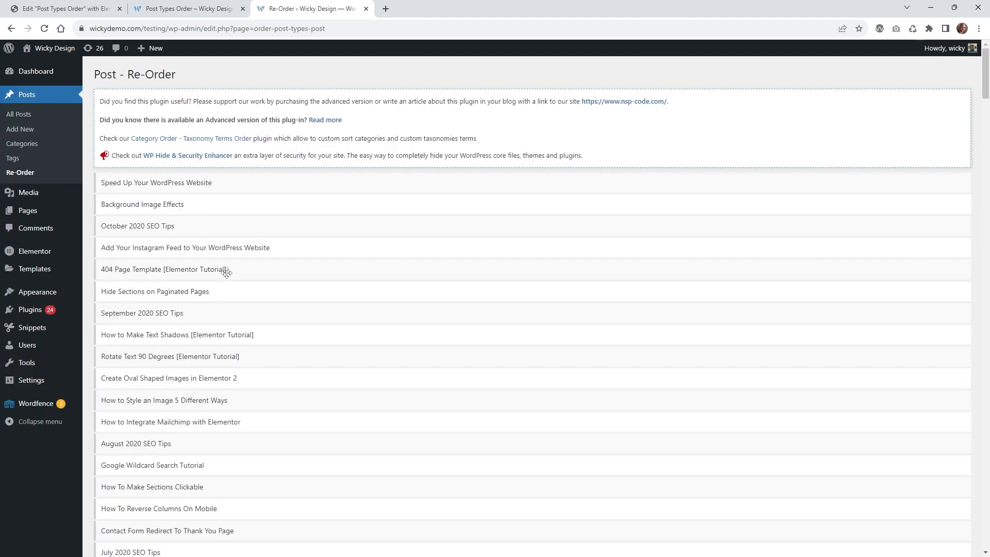
pyautogui.moveTo(174, 310)
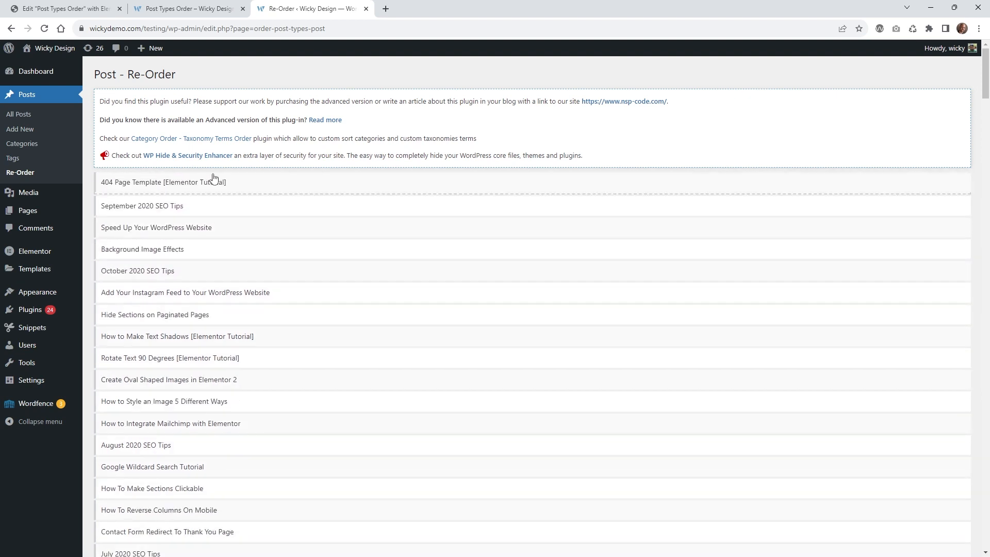
pyautogui.scroll(-3)
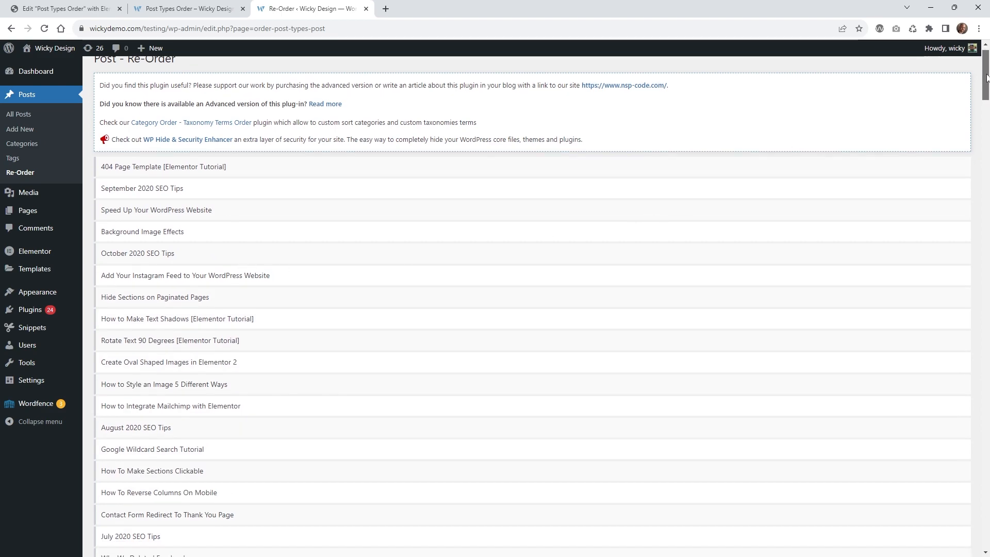
pyautogui.scroll(-3)
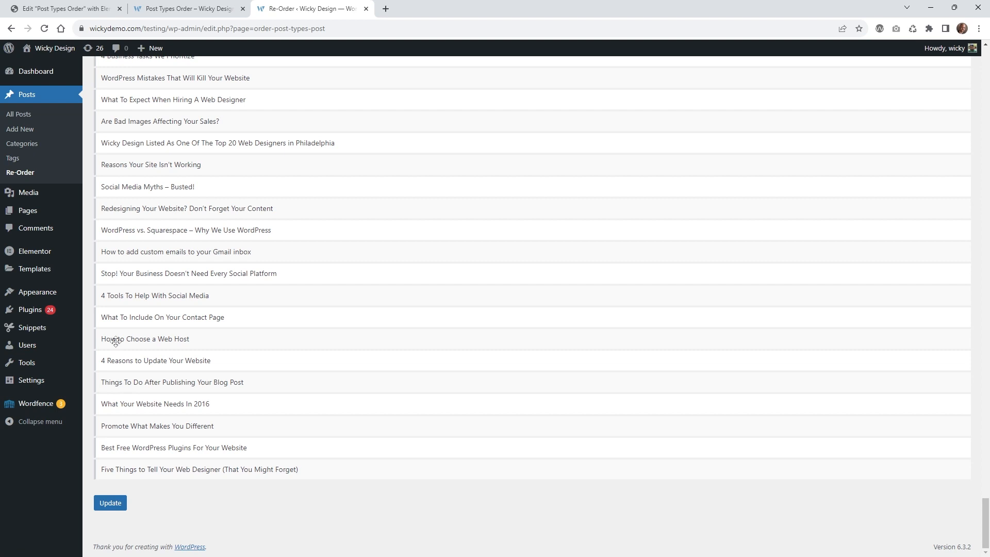
pyautogui.moveTo(88, 262)
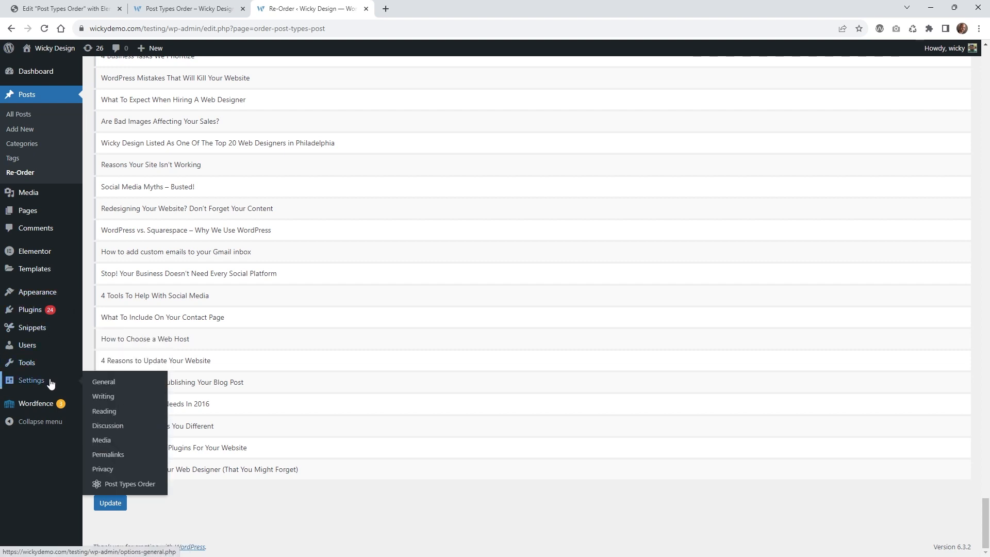
# Review Post Types Order settings: Admin Sort on and Archive Drag&Drop Yes for Post
pyautogui.click(130, 484)
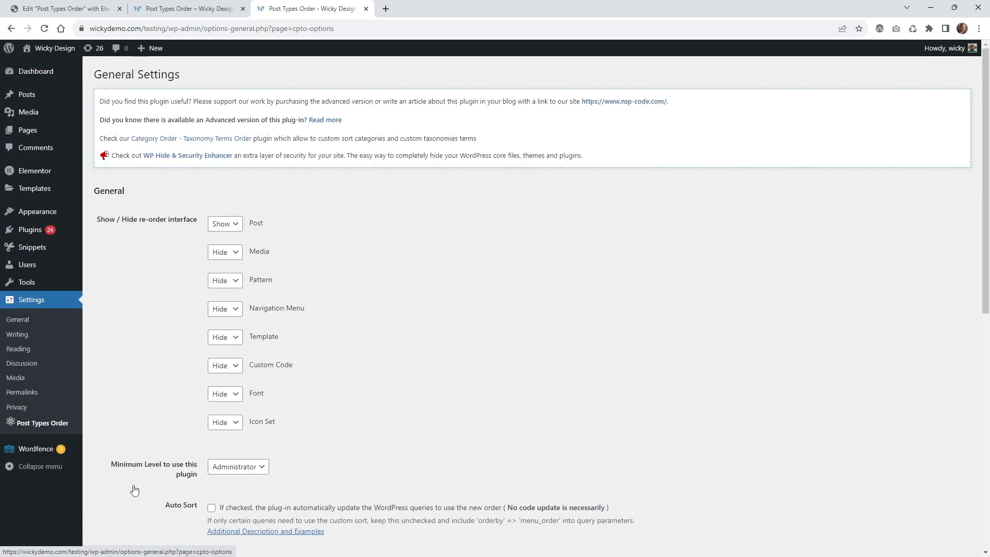
pyautogui.scroll(-3)
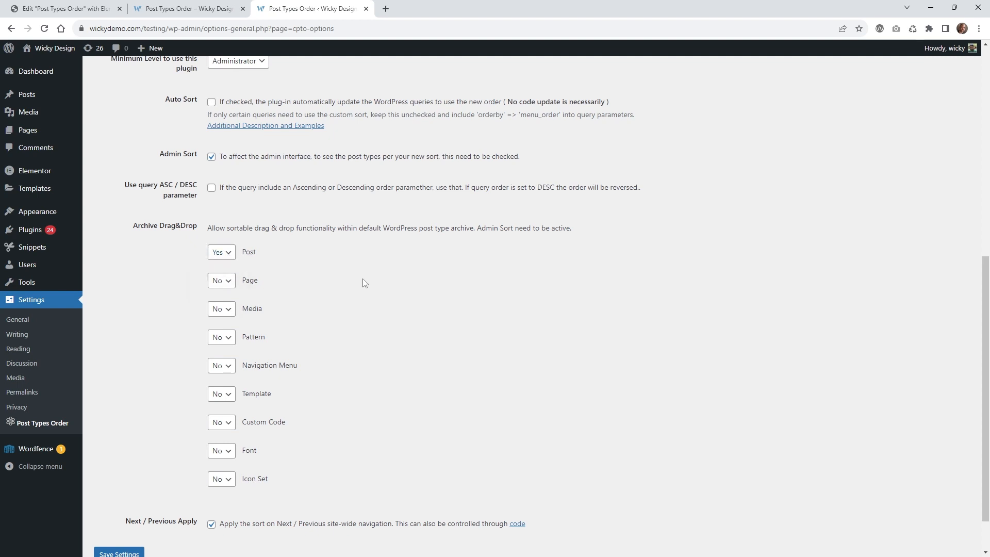
pyautogui.moveTo(210, 288)
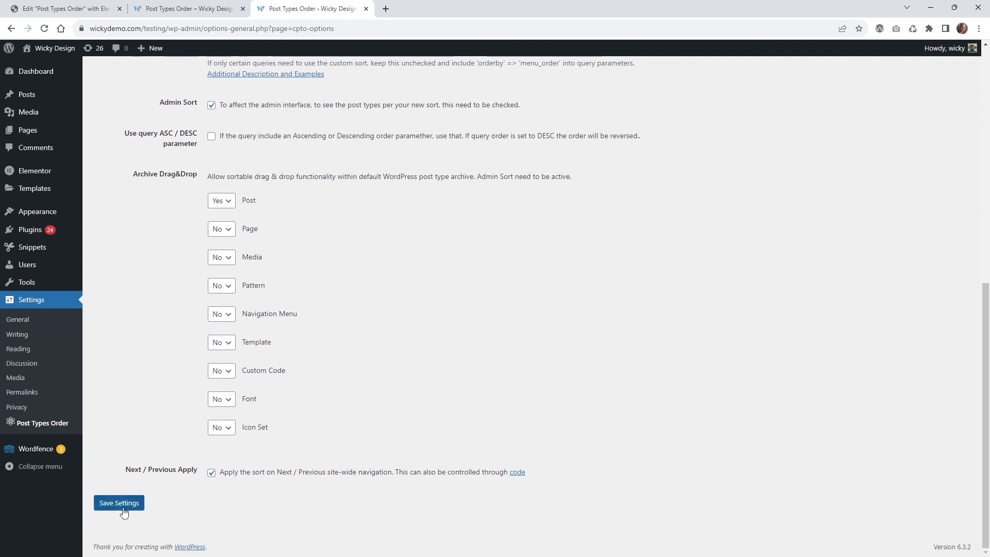
pyautogui.moveTo(27, 93)
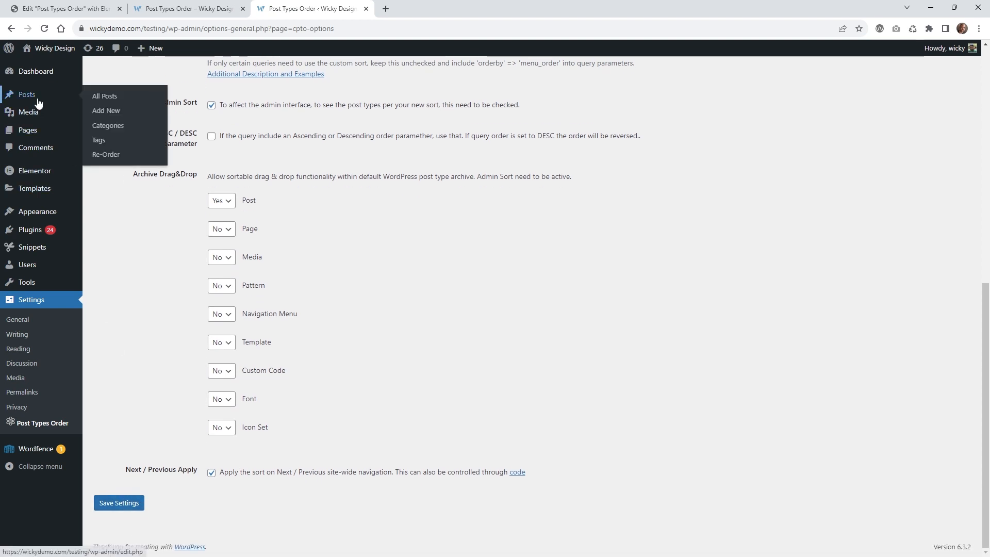
# In All Posts, drag 'How to Make Text Shadows' and '404 Page Template' to the top, then view the live page
pyautogui.click(105, 95)
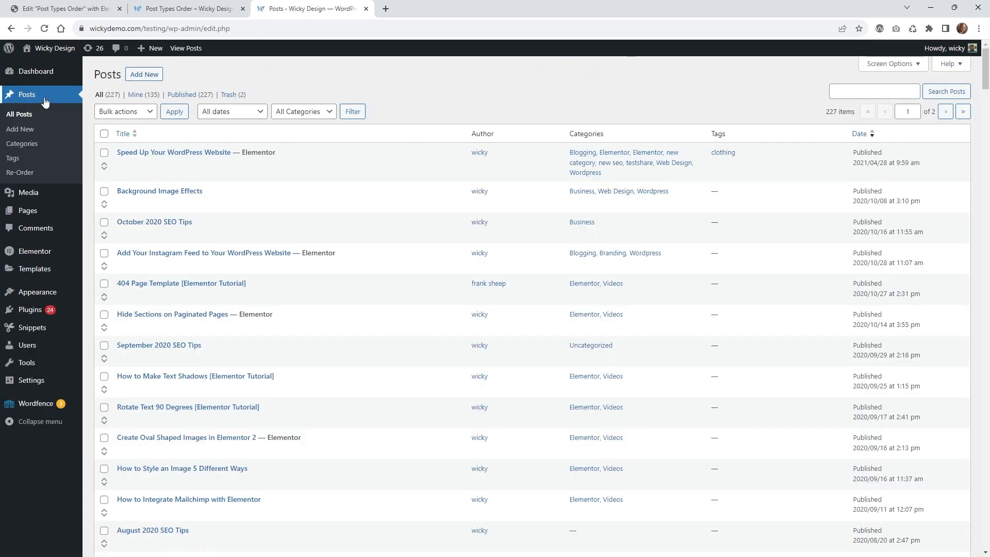
pyautogui.moveTo(173, 152)
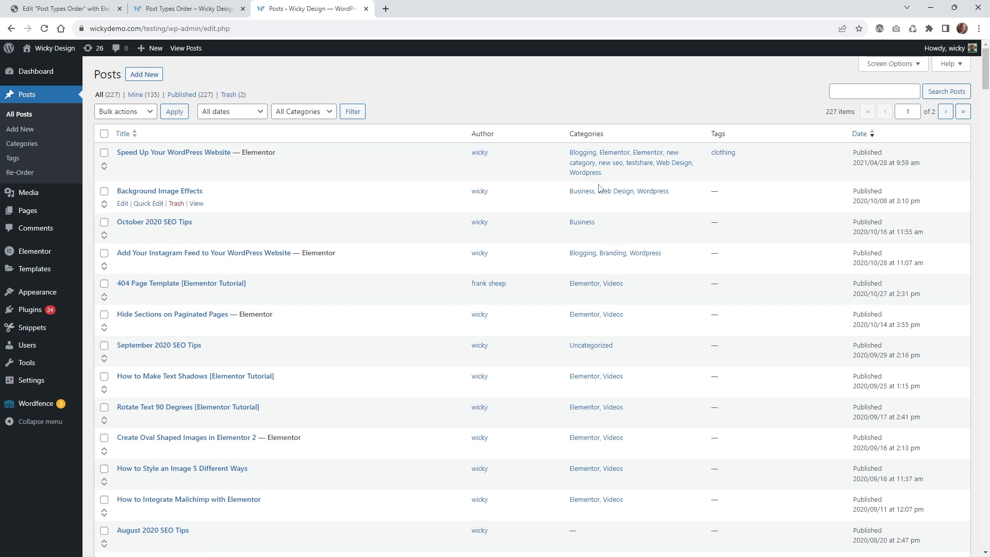
pyautogui.moveTo(172, 314)
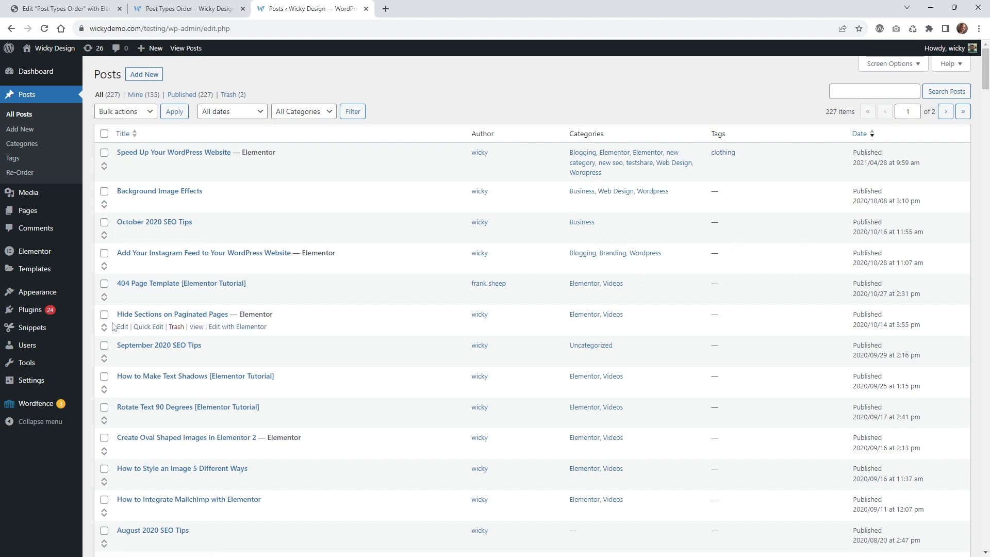
pyautogui.moveTo(20, 172)
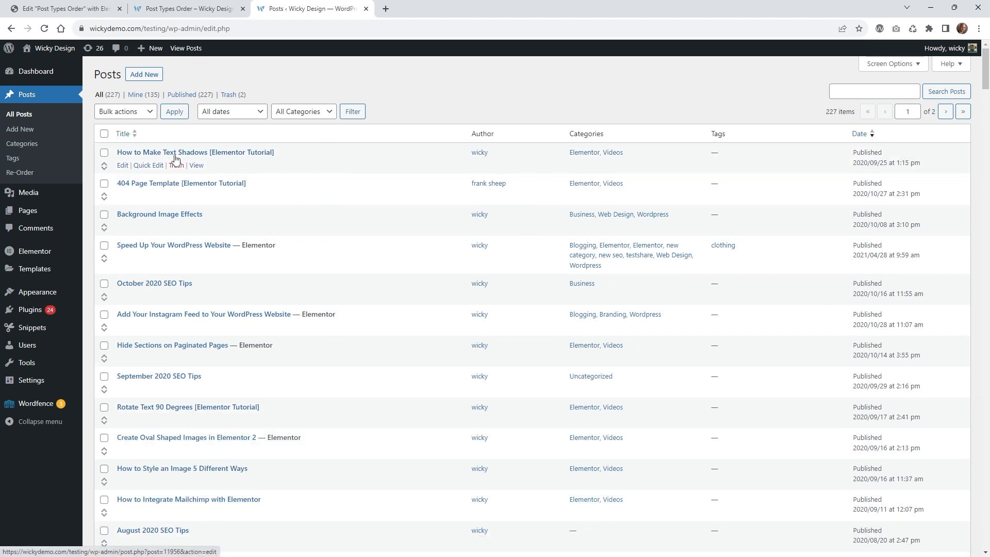
pyautogui.click(185, 9)
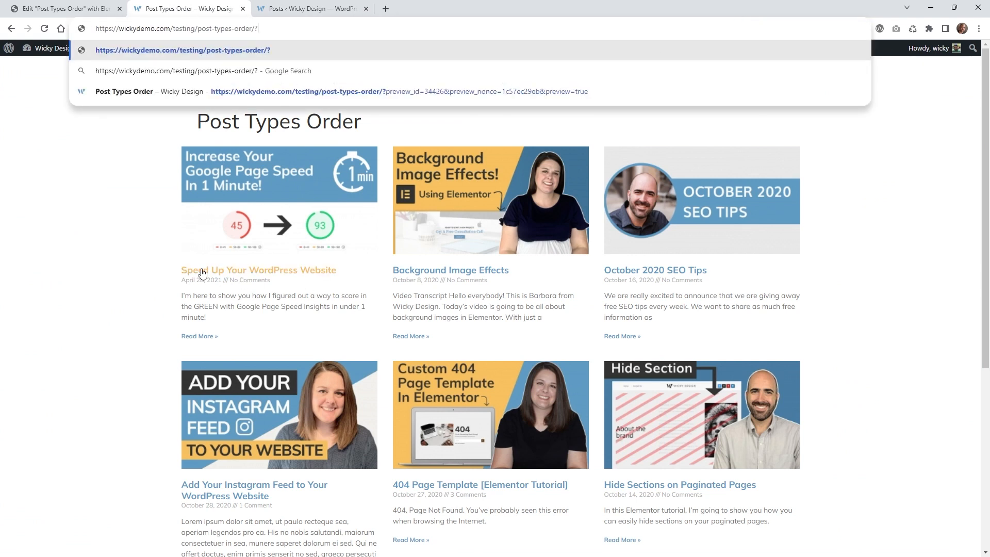
pyautogui.moveTo(162, 261)
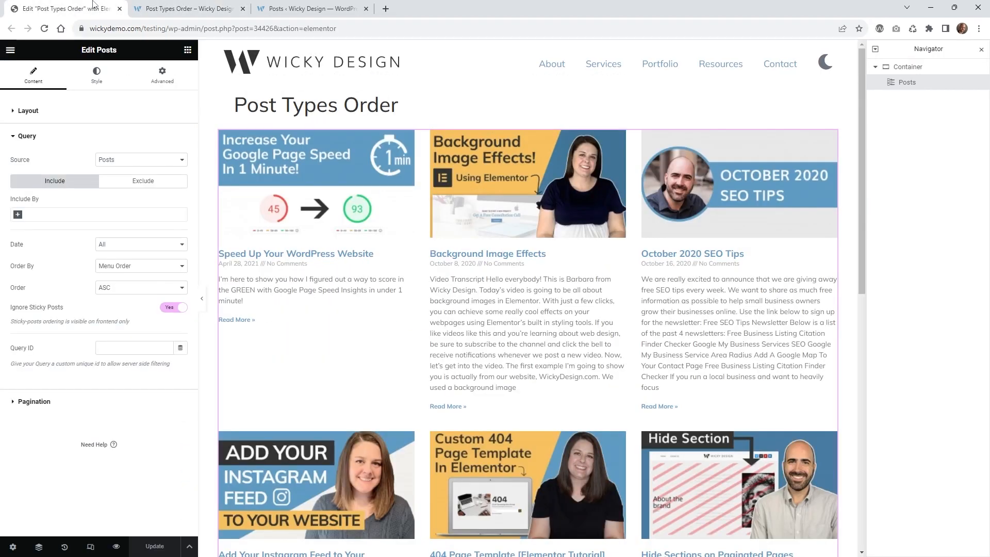
# Move between browser tabs to the Elementor editor for the Post Types Order page
pyautogui.click(310, 9)
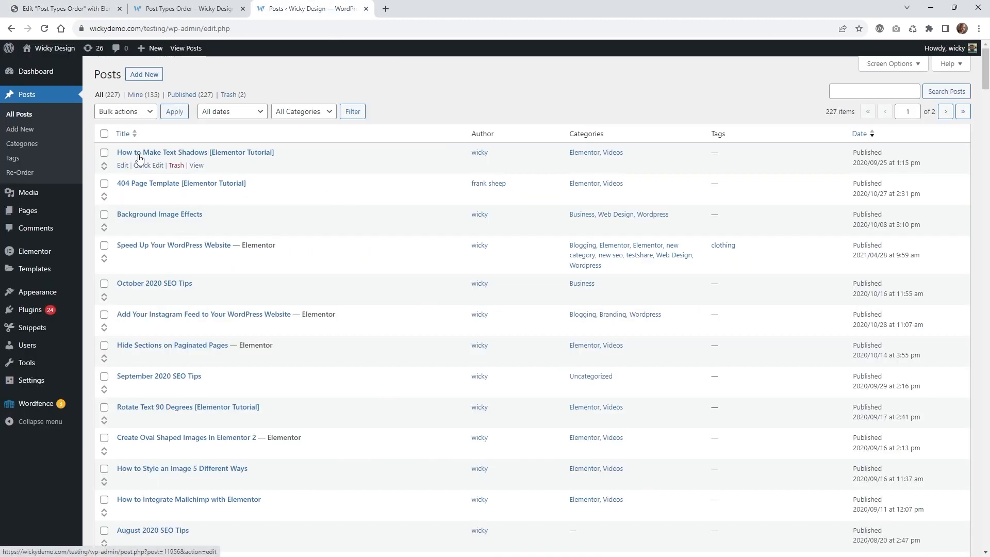
pyautogui.click(183, 8)
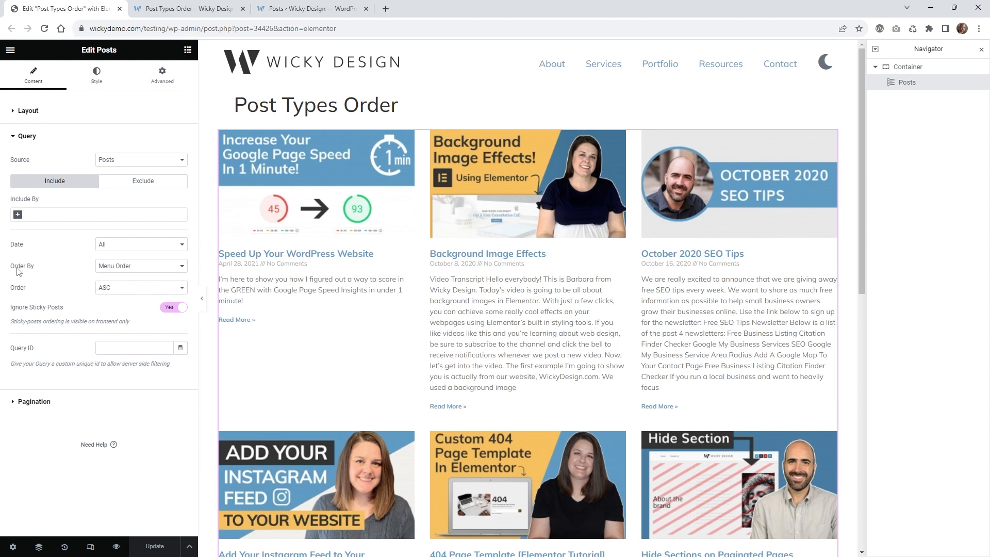
pyautogui.click(141, 266)
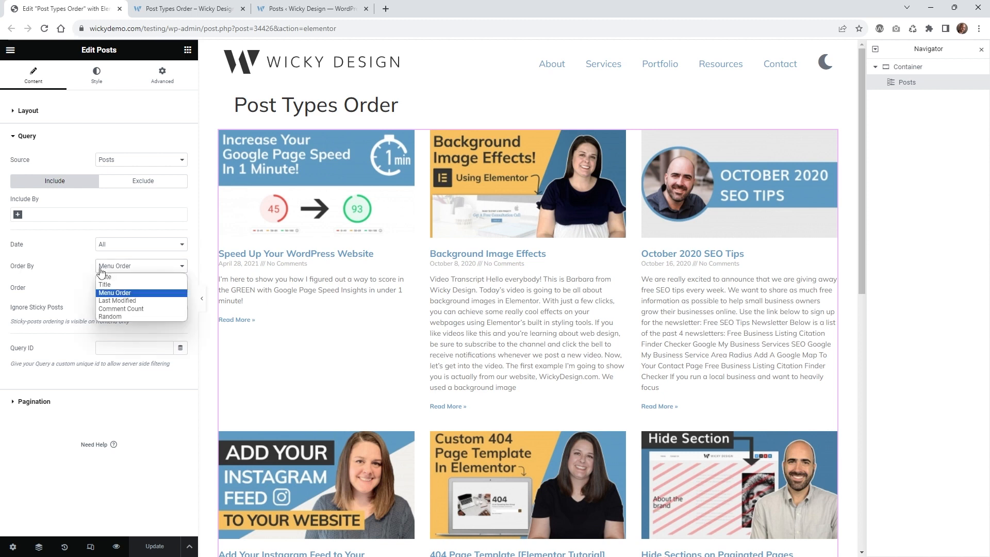
pyautogui.moveTo(126, 293)
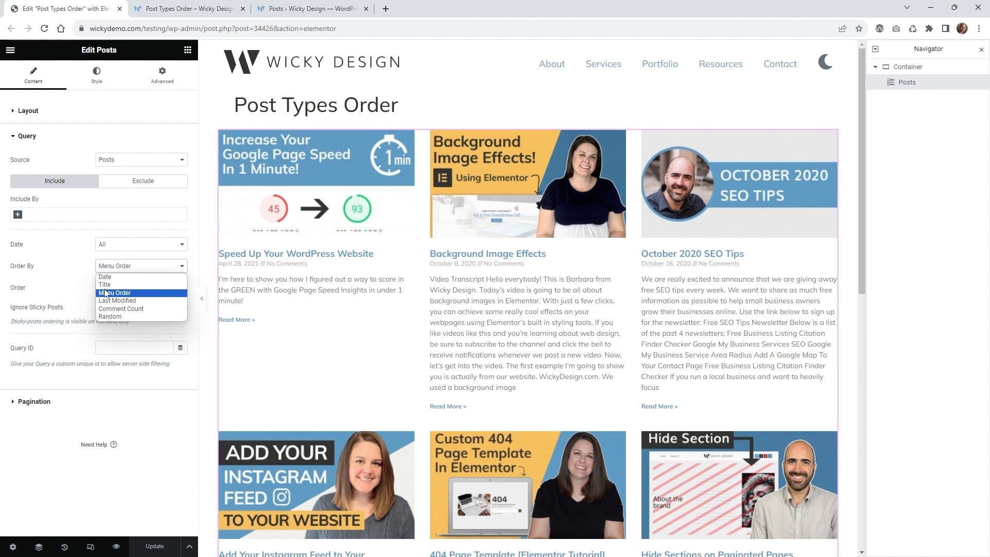
pyautogui.click(311, 8)
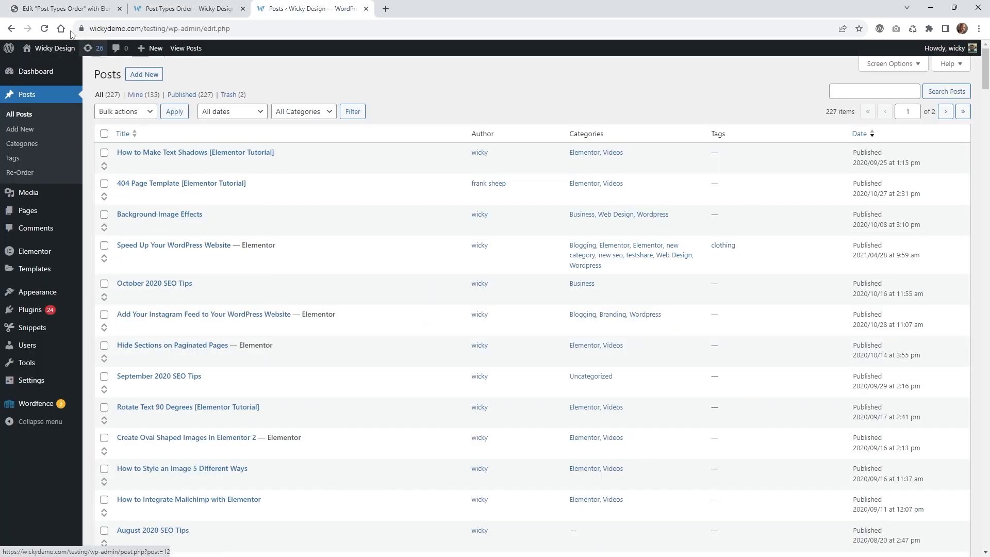
pyautogui.click(60, 8)
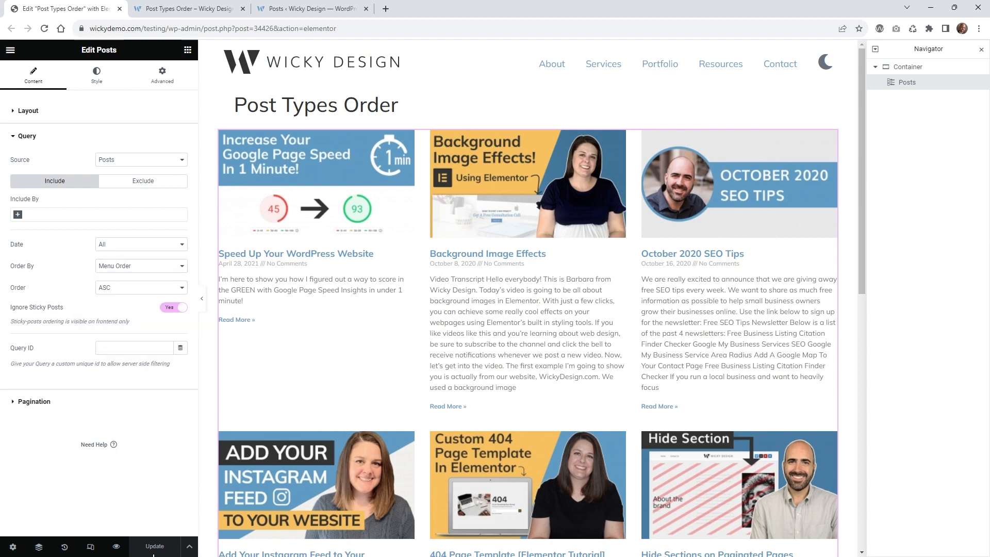
pyautogui.moveTo(126, 291)
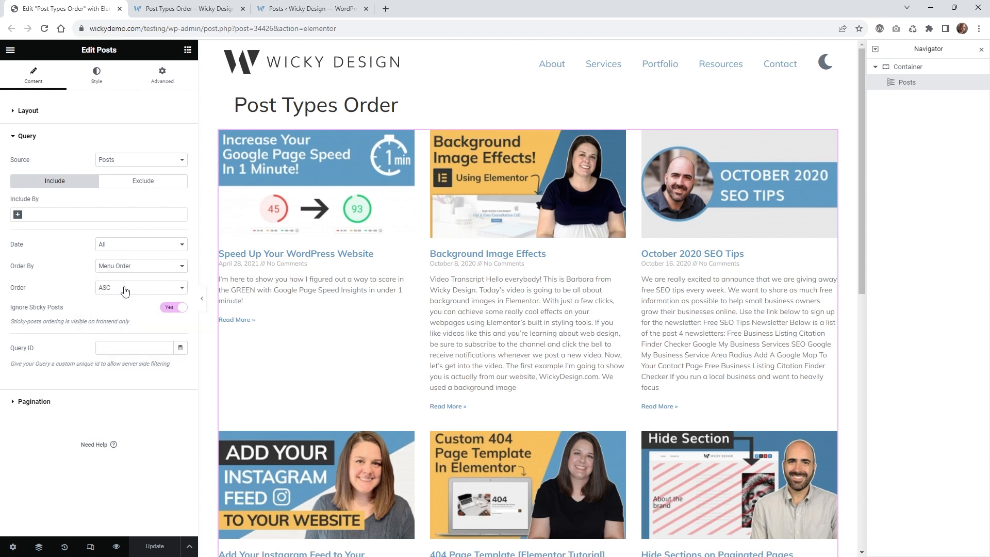
pyautogui.click(140, 287)
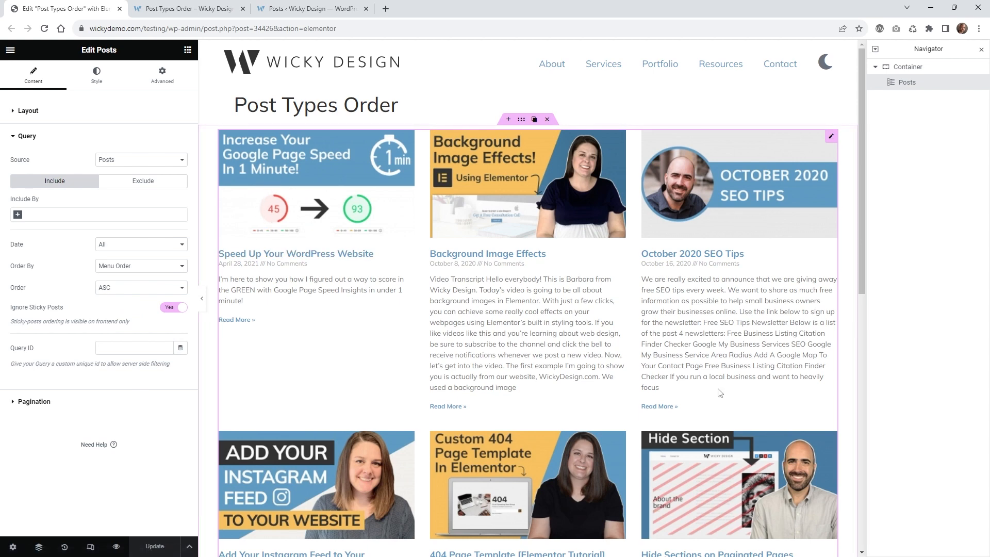
pyautogui.click(309, 9)
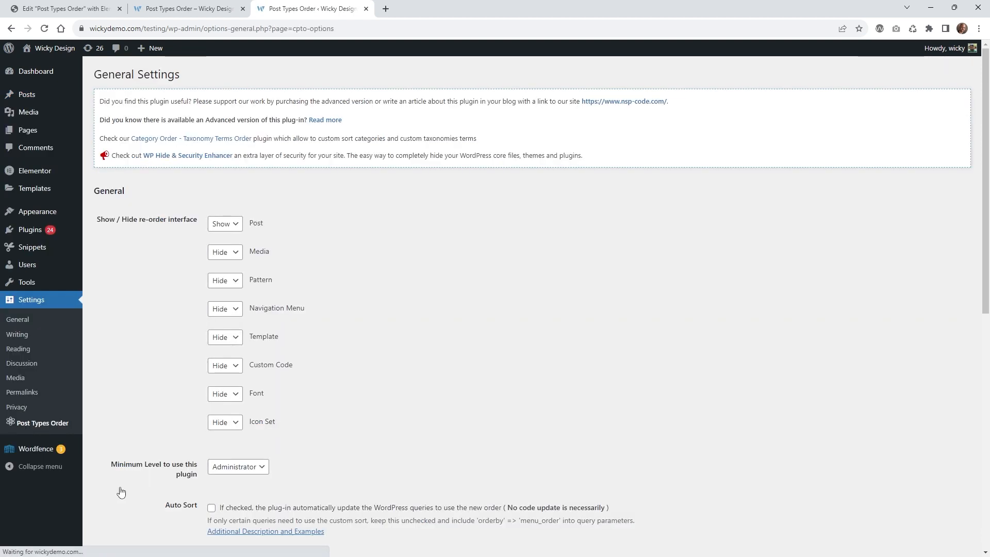
# Save Post Types Order settings with Auto Sort off and Archive Drag&Drop Yes for Post
pyautogui.scroll(-3)
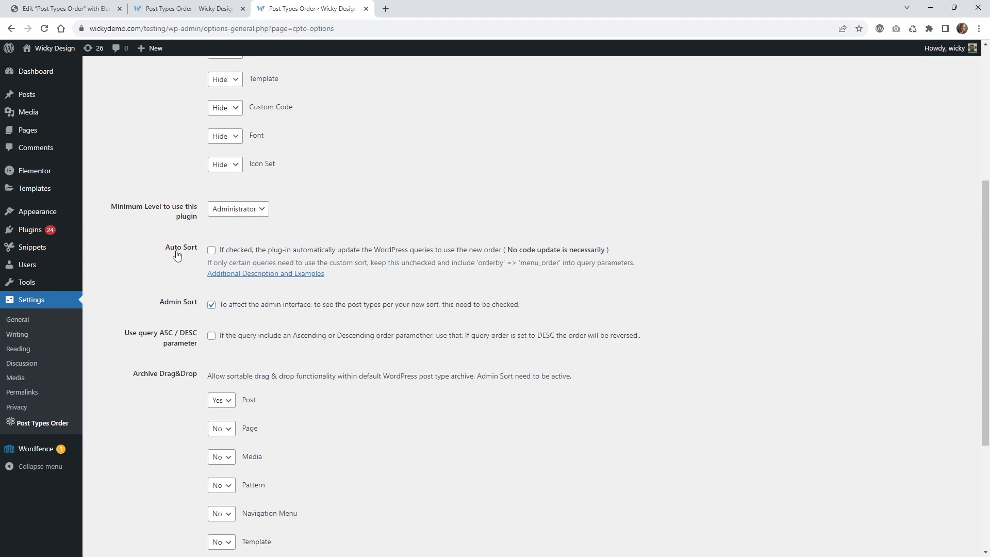
pyautogui.moveTo(178, 253)
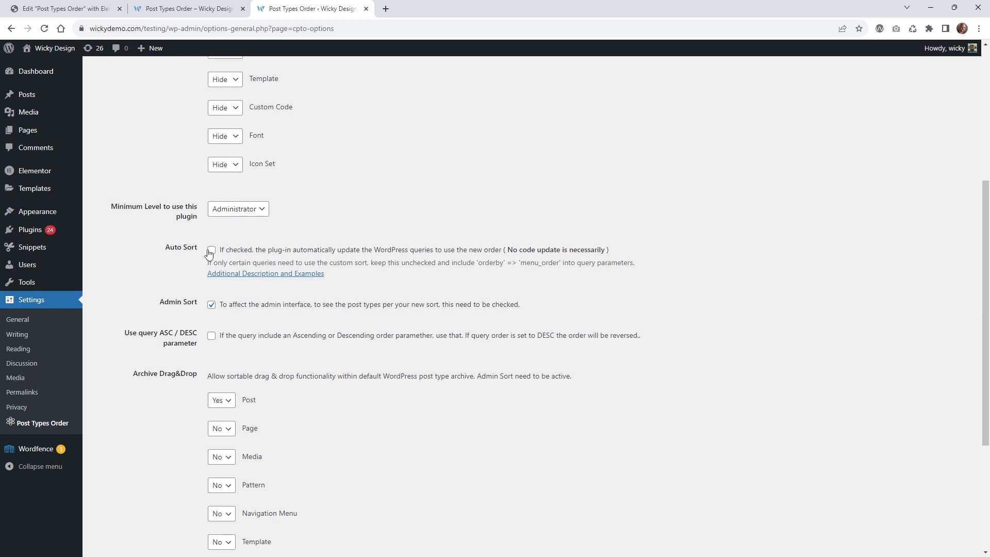
pyautogui.click(187, 8)
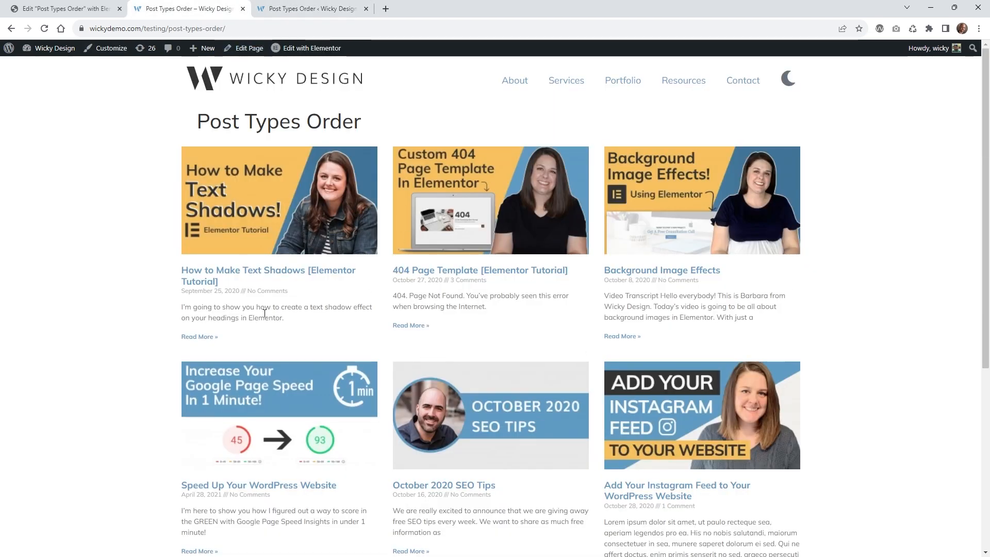
pyautogui.moveTo(645, 95)
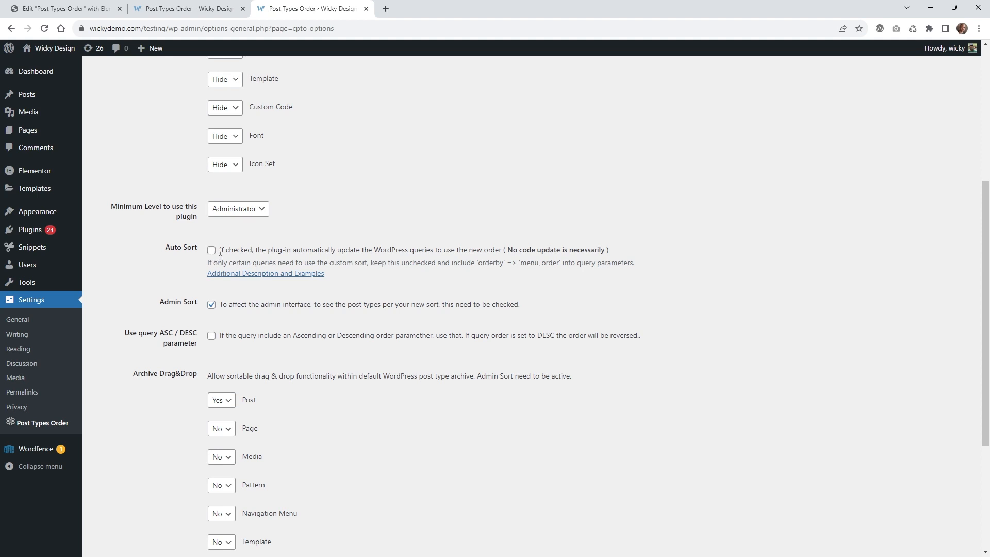
pyautogui.scroll(-3)
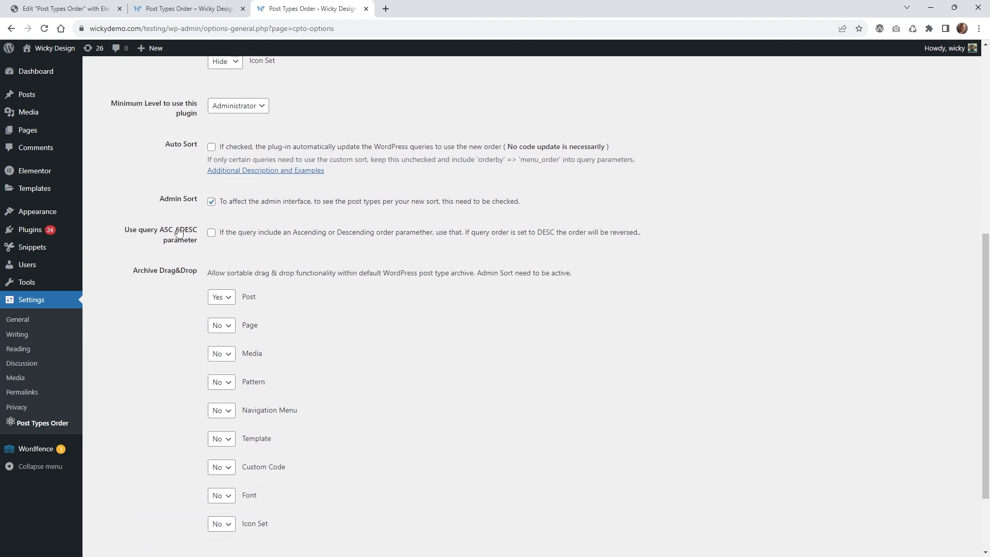
pyautogui.scroll(-3)
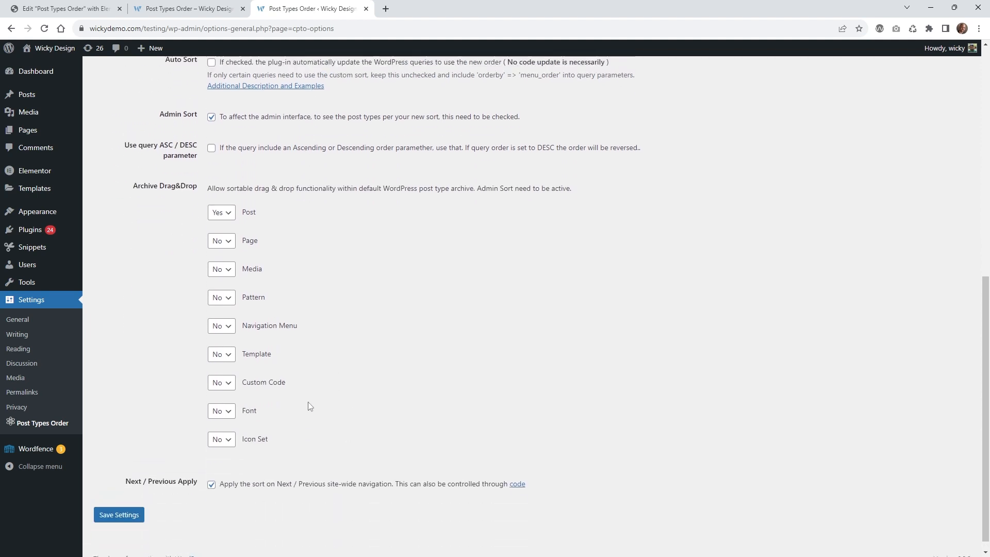
pyautogui.click(119, 514)
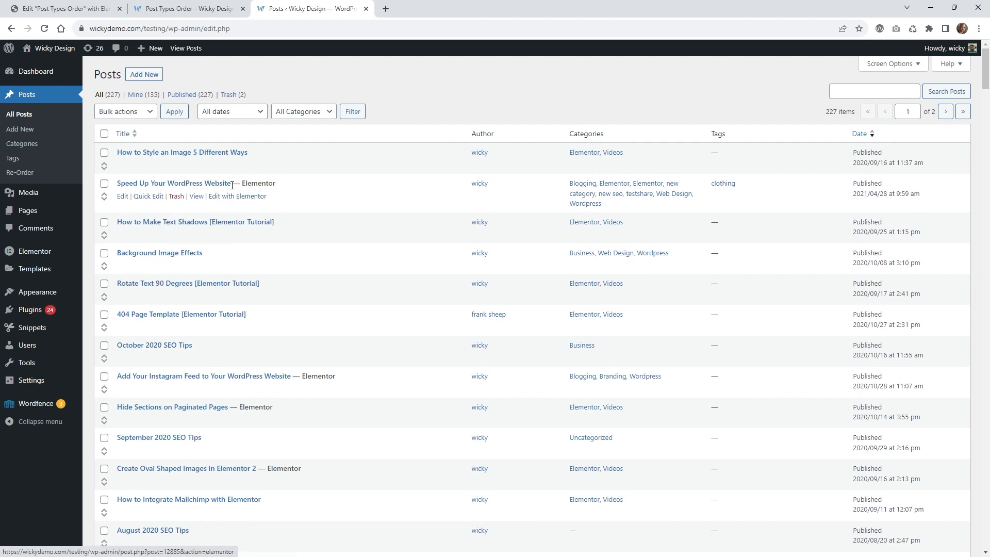
# Drag 'How to Style an Image 5 Different Ways' first and 'Speed Up Your WordPress Website' second
pyautogui.click(186, 8)
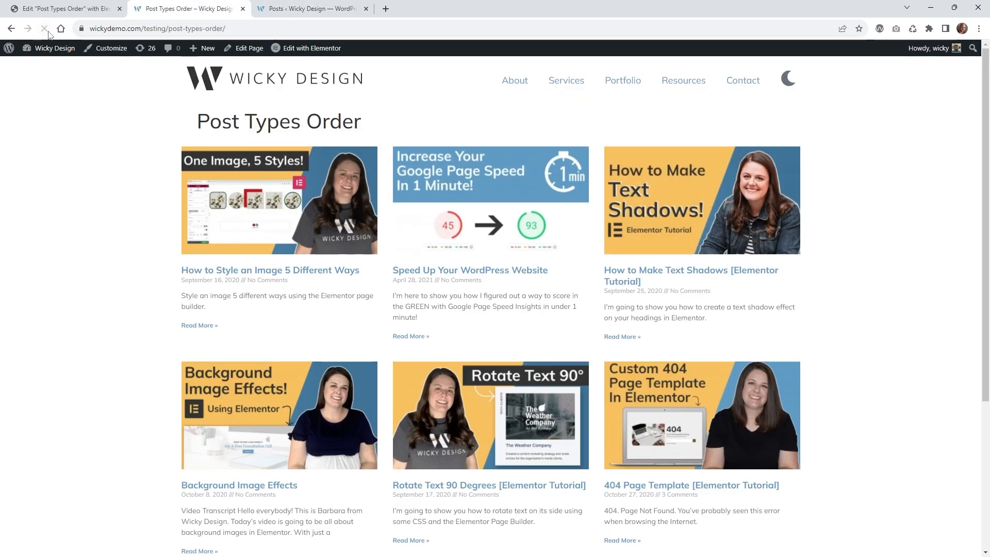
pyautogui.moveTo(270, 269)
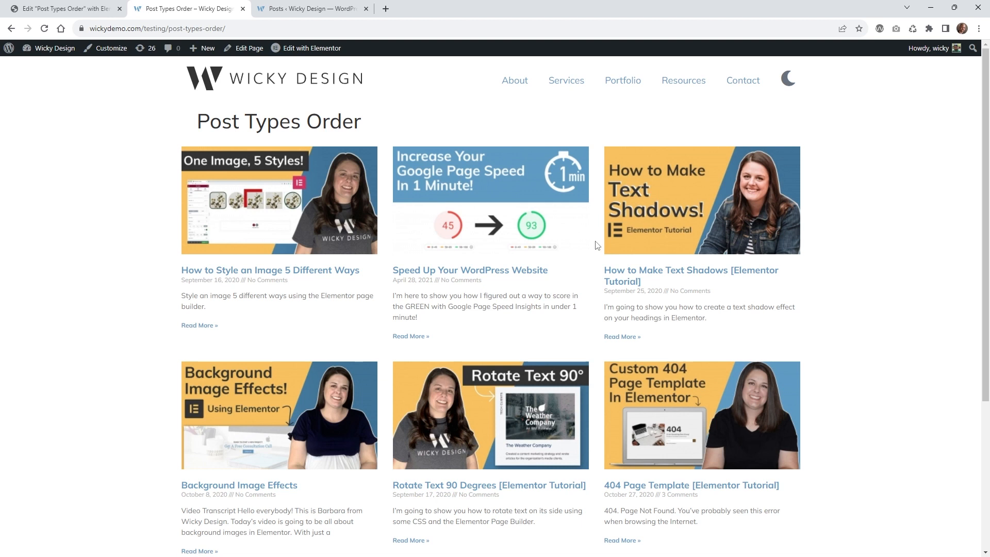
# Reload the live Post Types Order page, then return to the Elementor editor
pyautogui.click(63, 8)
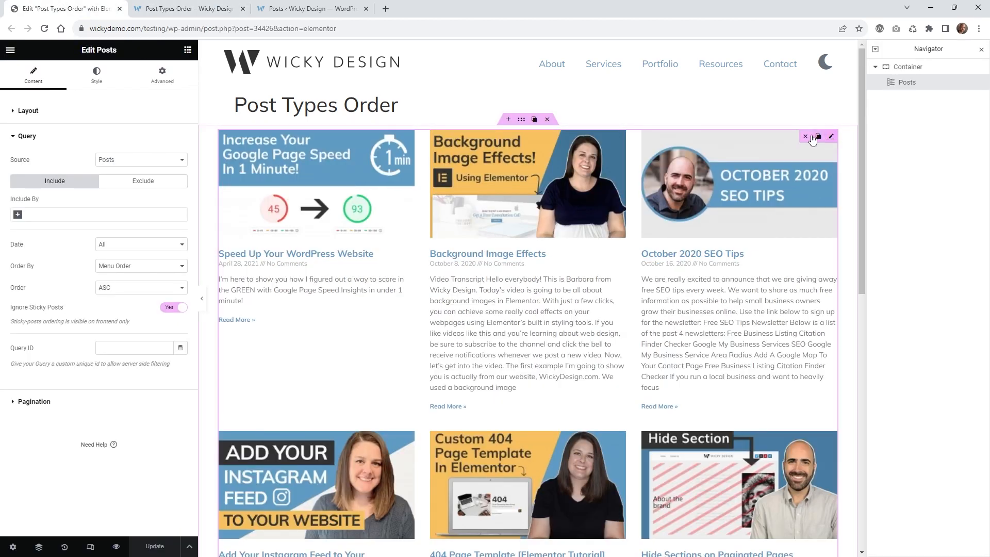
# Delete the Posts widget, add a Loop Grid found by search, and apply an existing loop template
pyautogui.click(805, 136)
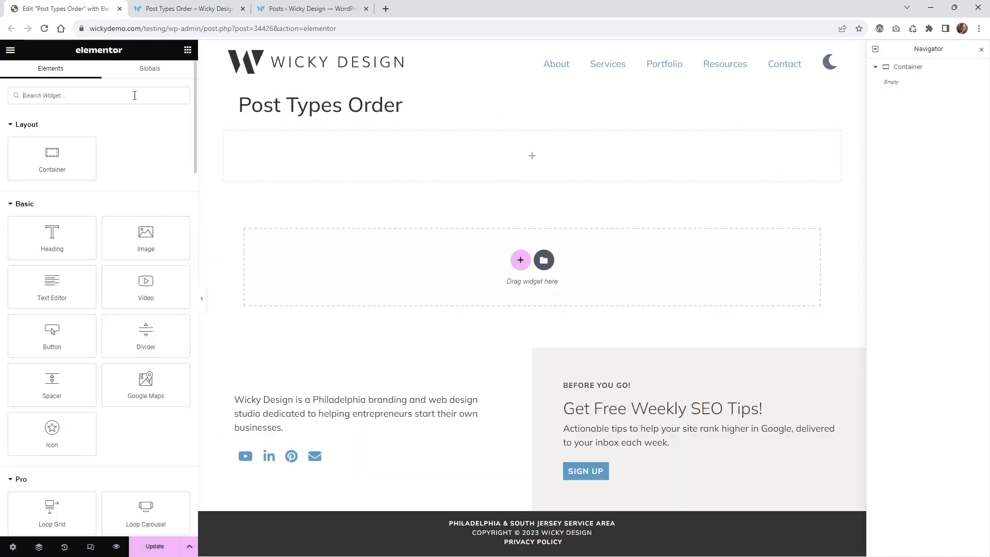
pyautogui.write('loo')
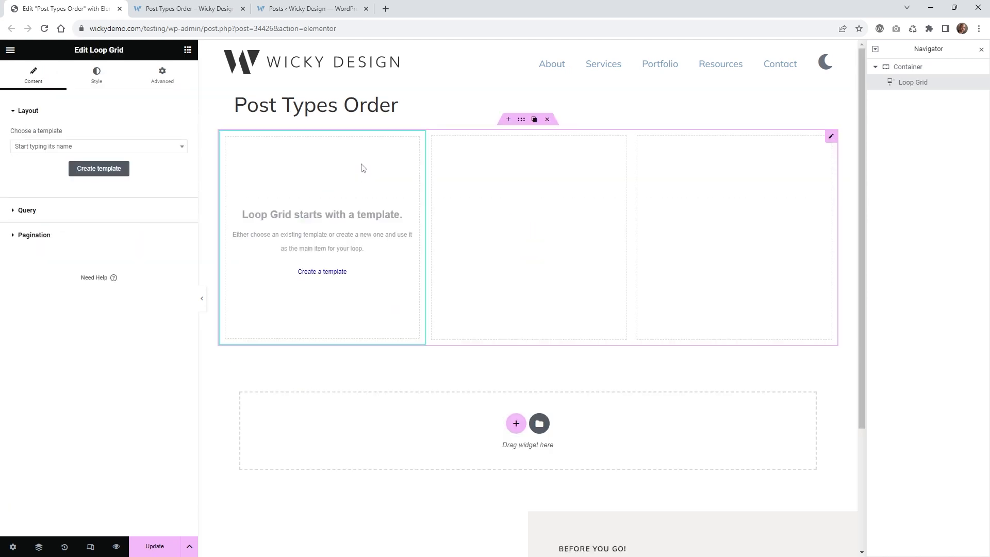
pyautogui.write('e')
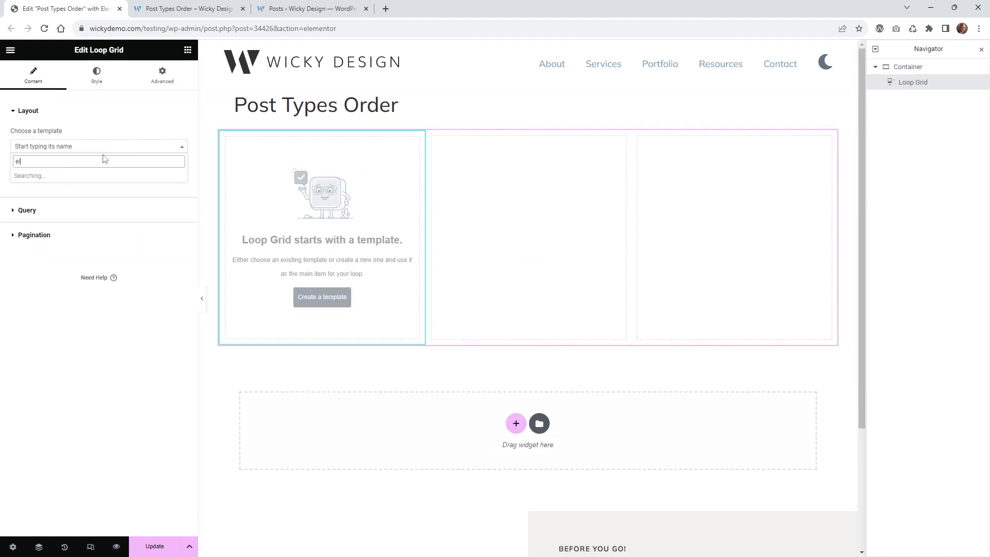
pyautogui.click(99, 175)
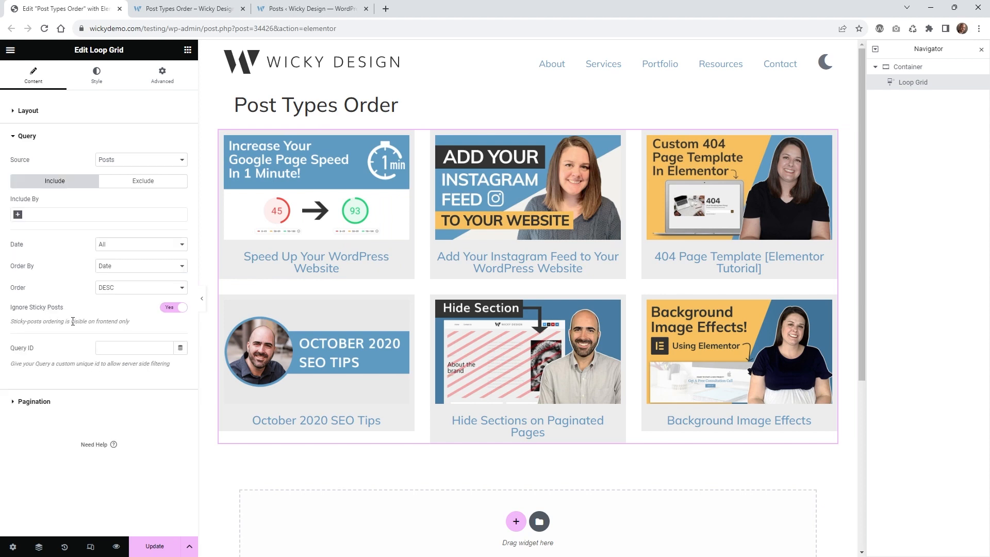
# Set the Loop Grid query Order By to Menu Order and Order to ASC
pyautogui.click(140, 265)
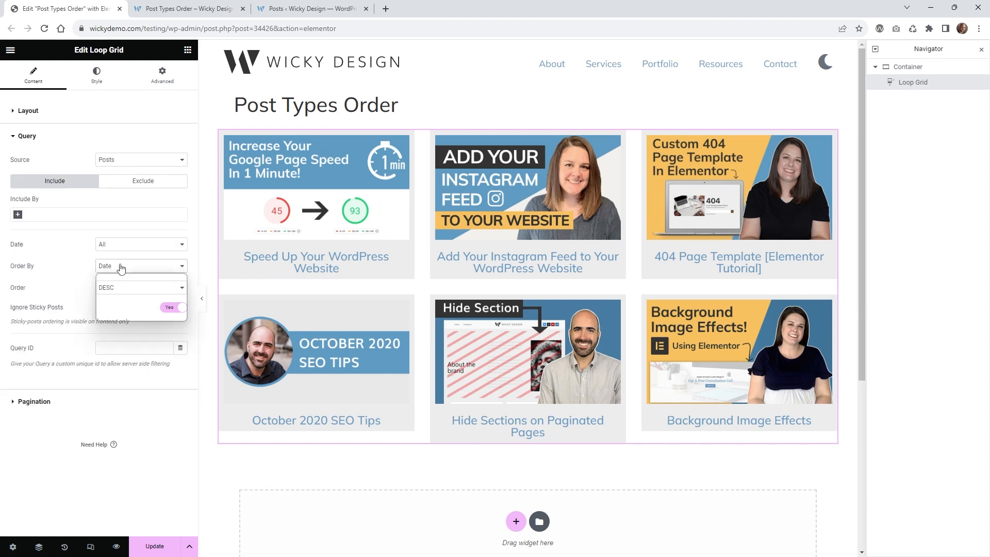
pyautogui.click(138, 265)
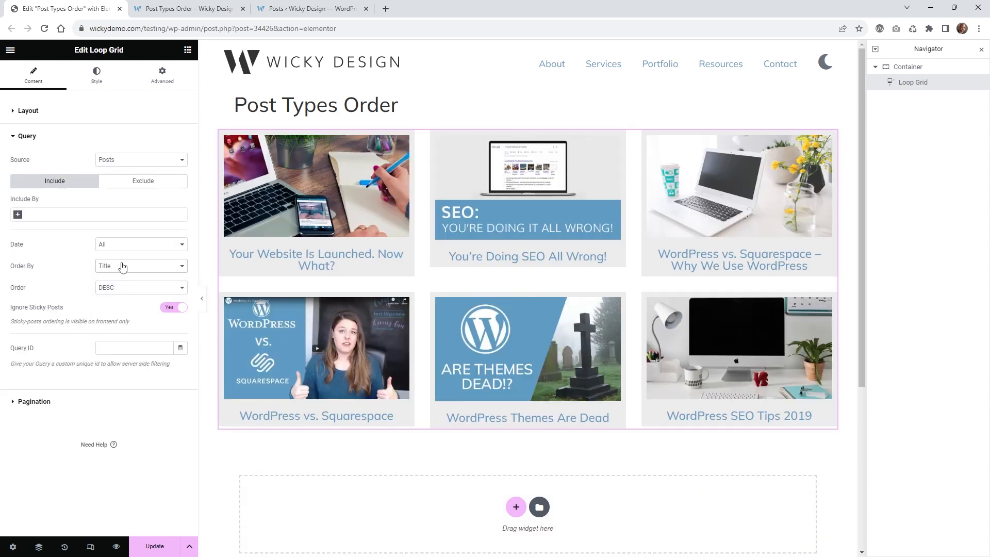
pyautogui.click(140, 265)
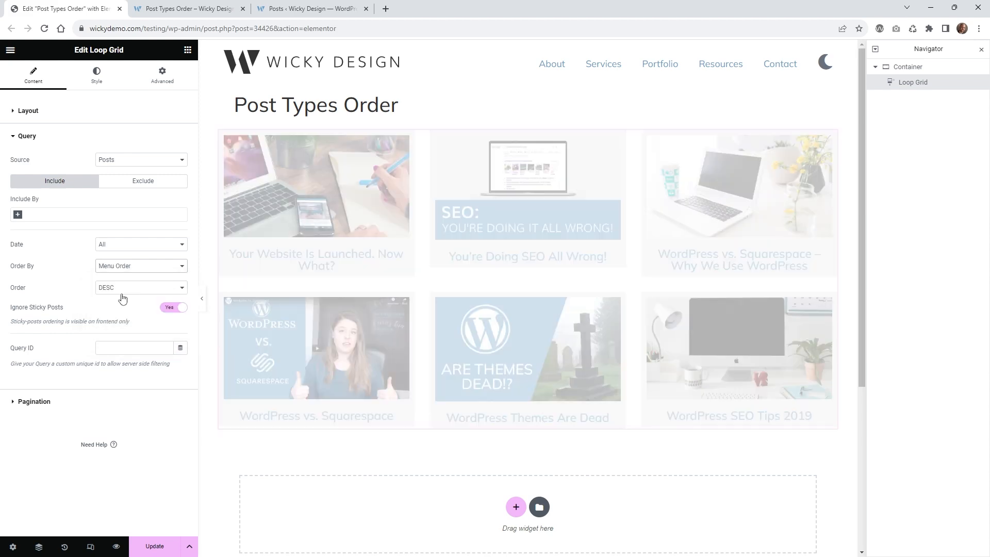
pyautogui.click(141, 287)
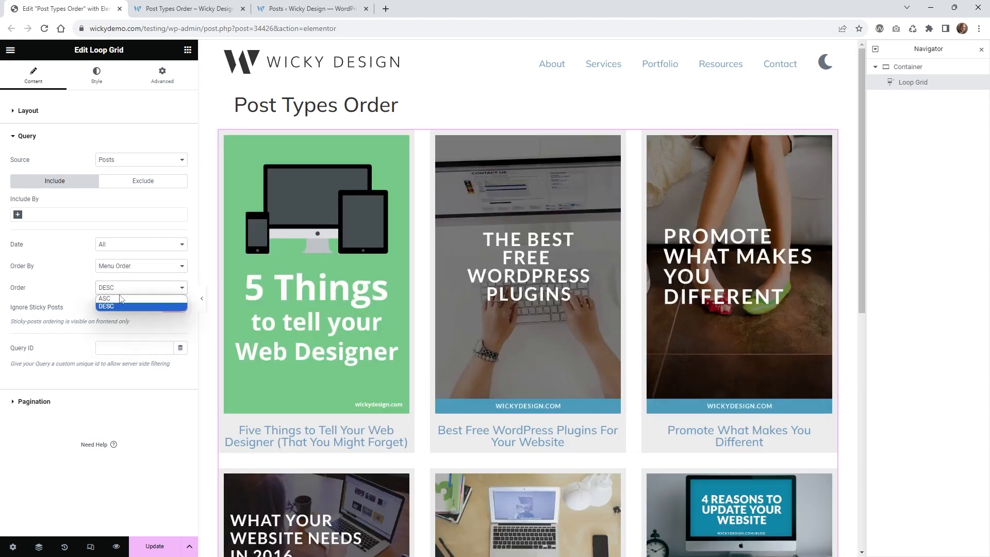
pyautogui.click(104, 298)
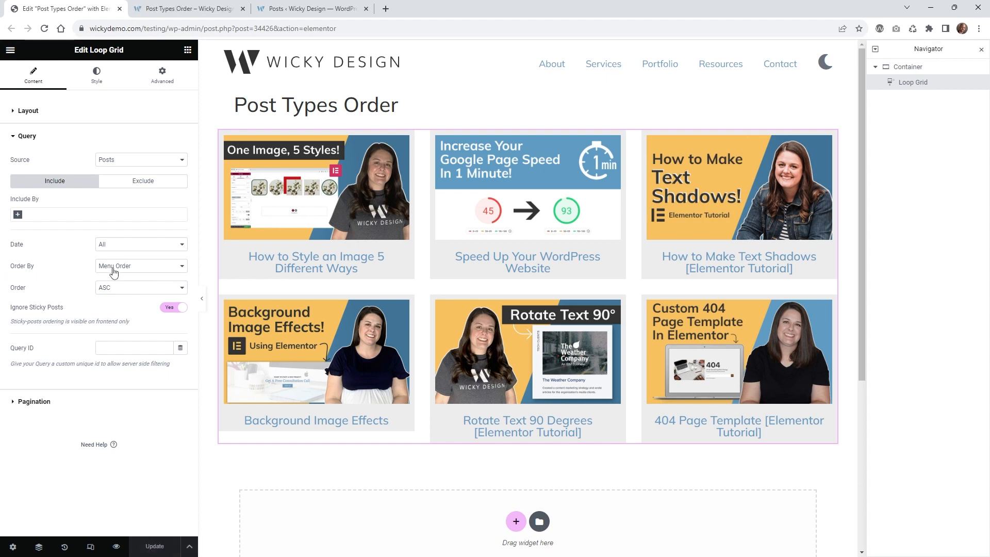
# Reload the live Post Types Order page so the Loop Grid starts with 'How to Style an Image 5 Different Ways'
pyautogui.click(186, 9)
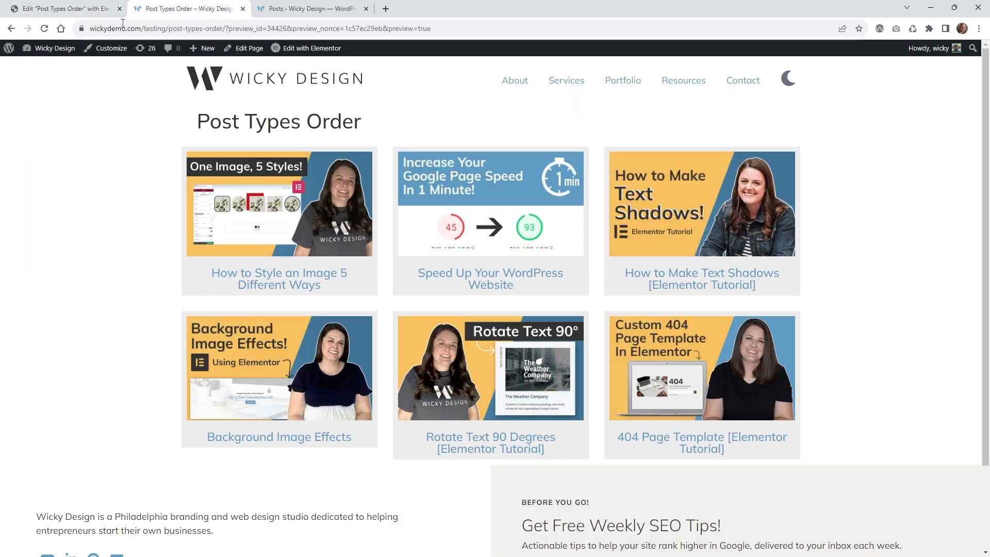
pyautogui.click(253, 29)
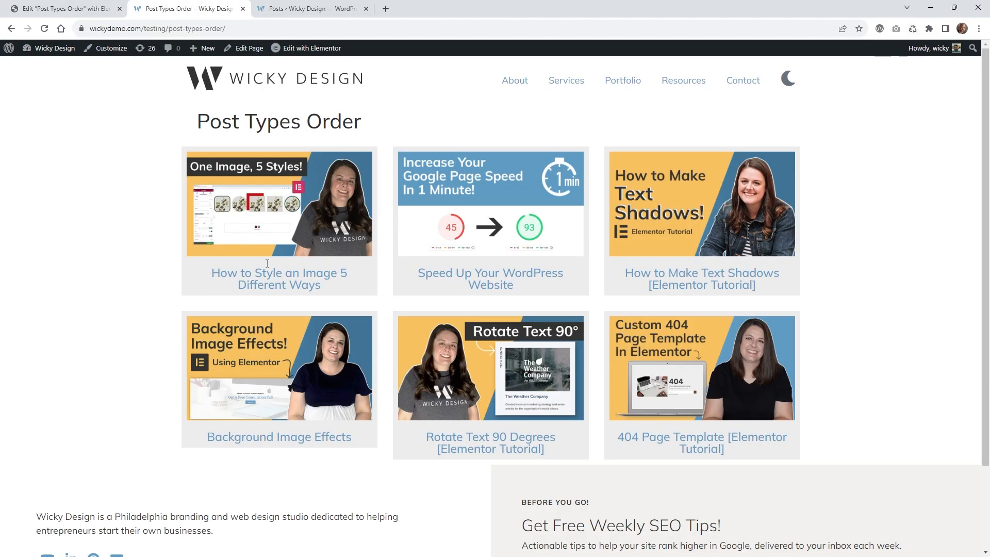
pyautogui.moveTo(583, 239)
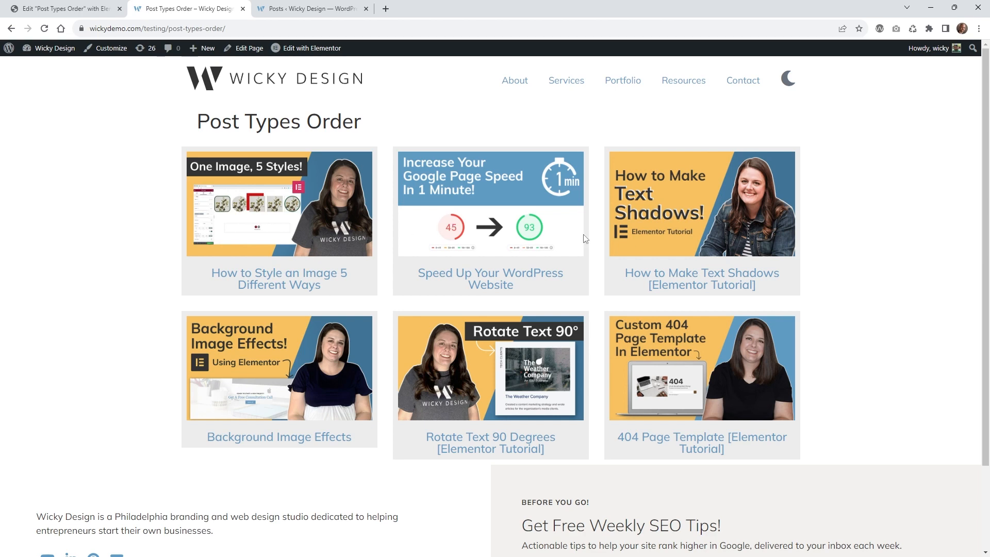